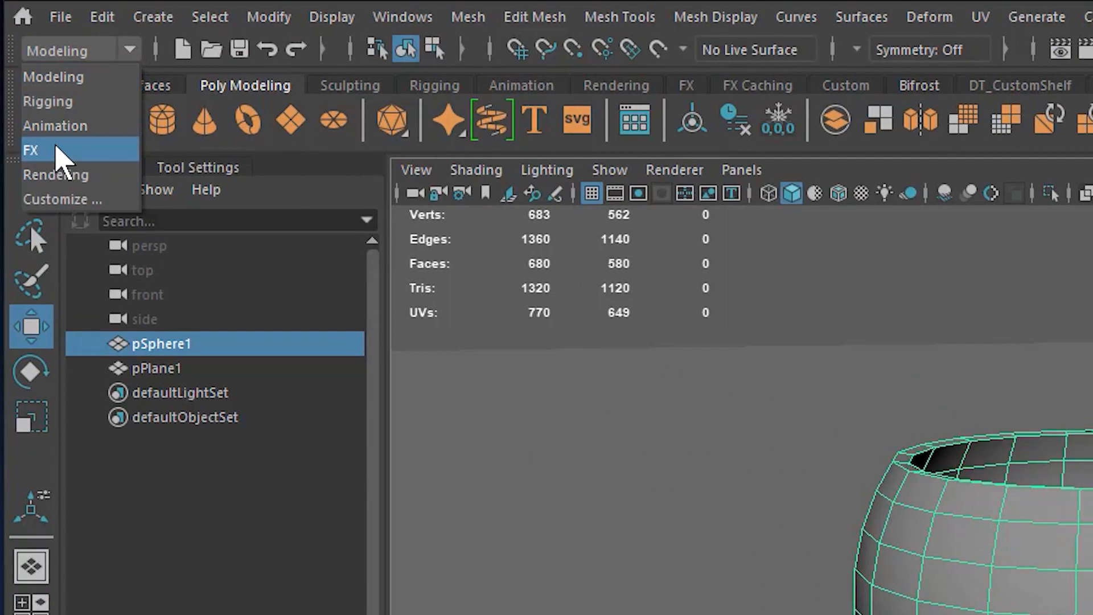
- Create an nParticle emitter from the FX menu set, adding emitter, particle and nucleus nodes
click(30, 149)
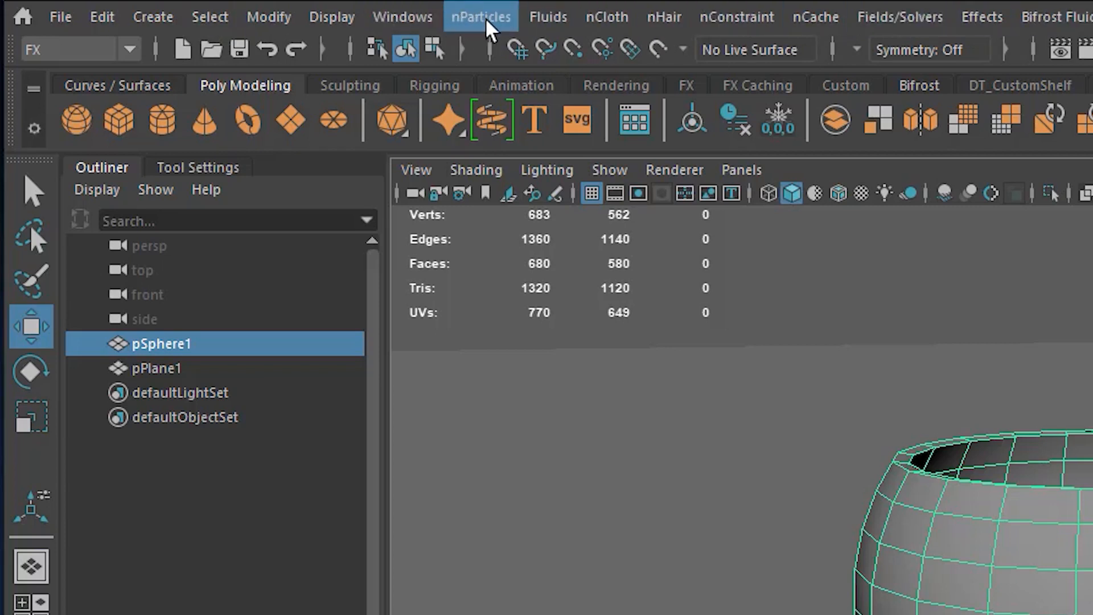
click(479, 16)
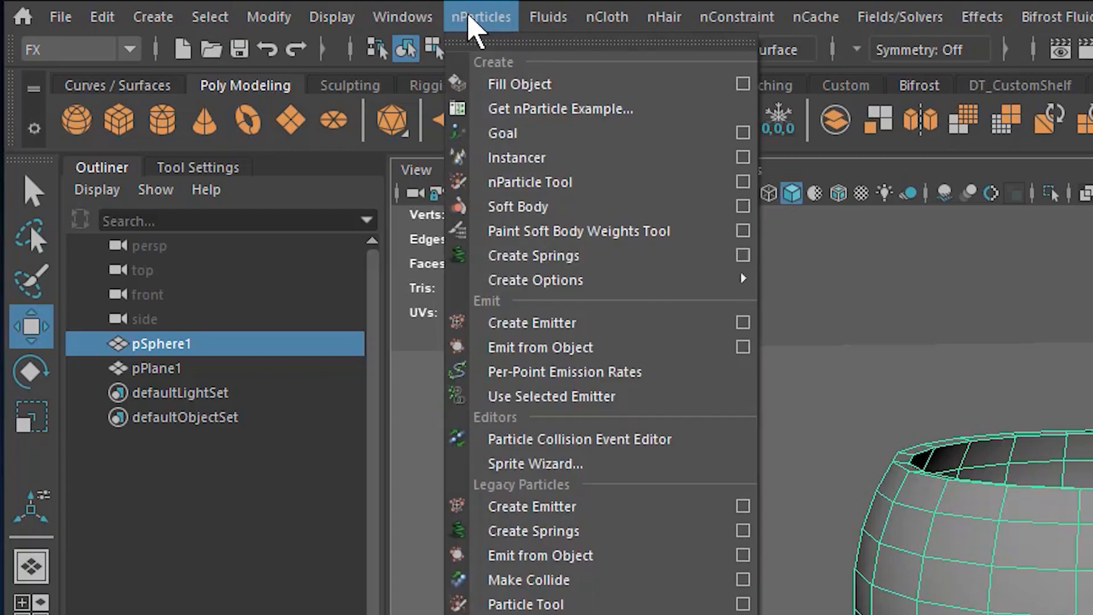
mouse_move(580, 318)
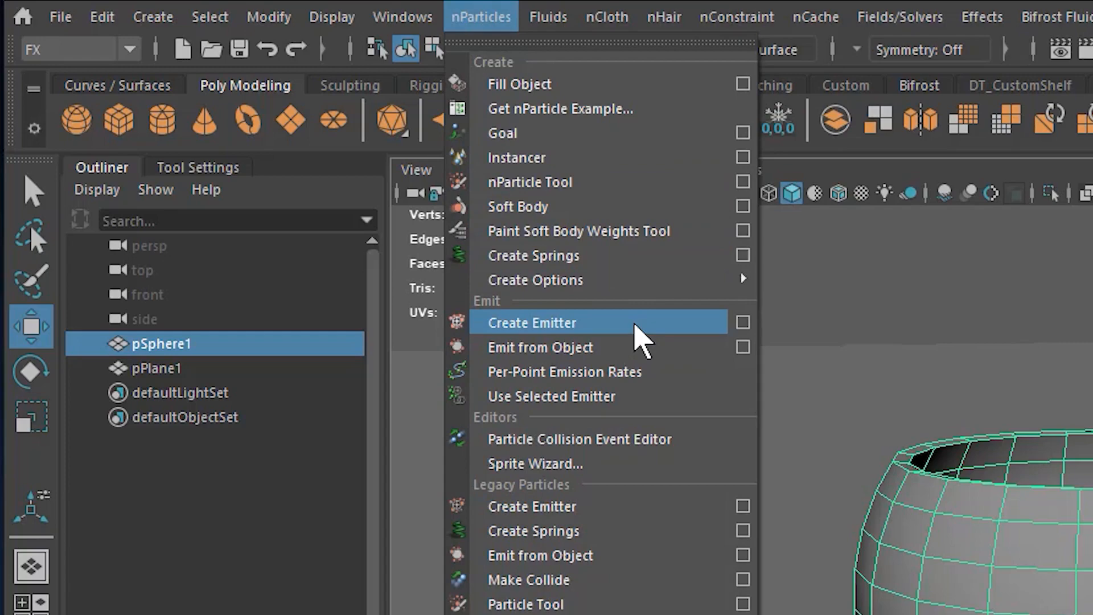
click(532, 323)
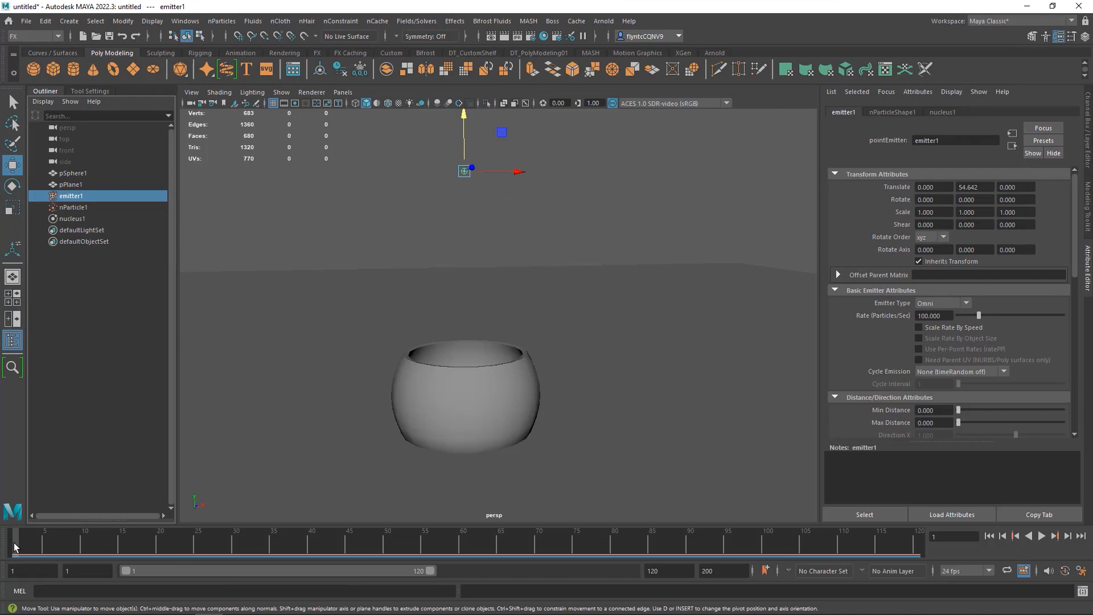
- Extend the playback range end to frame 1000 so particles stream down longer
click(1040, 535)
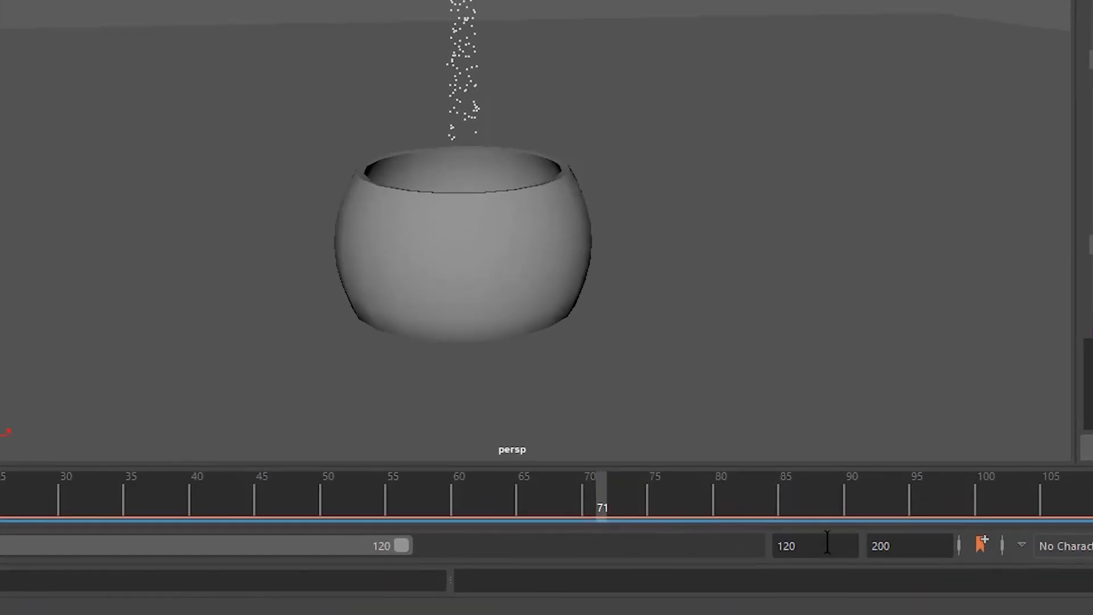
click(910, 546)
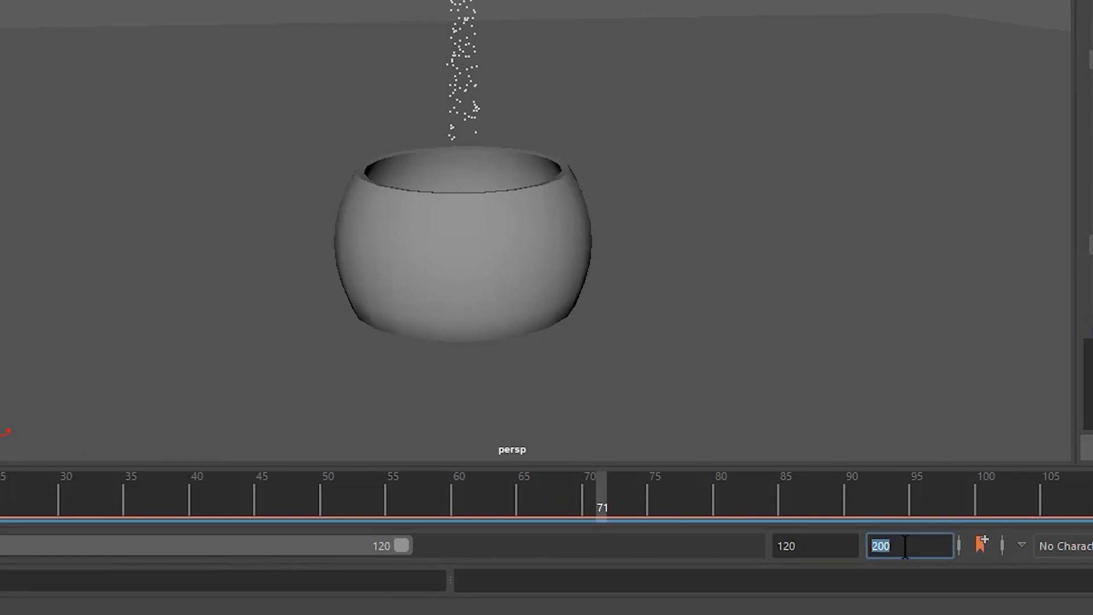
text(100)
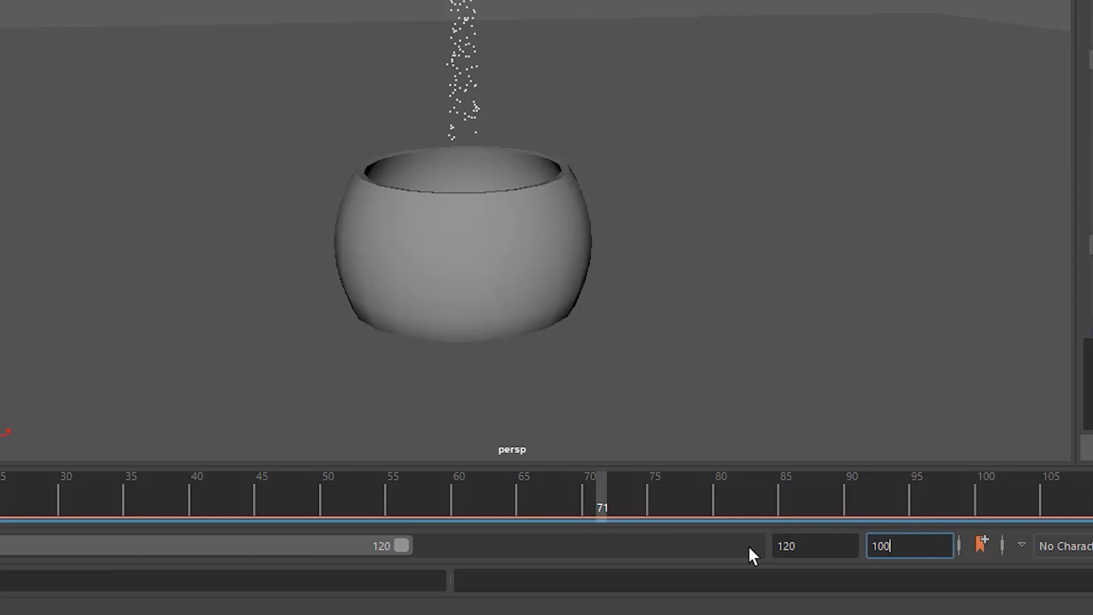
text(100)
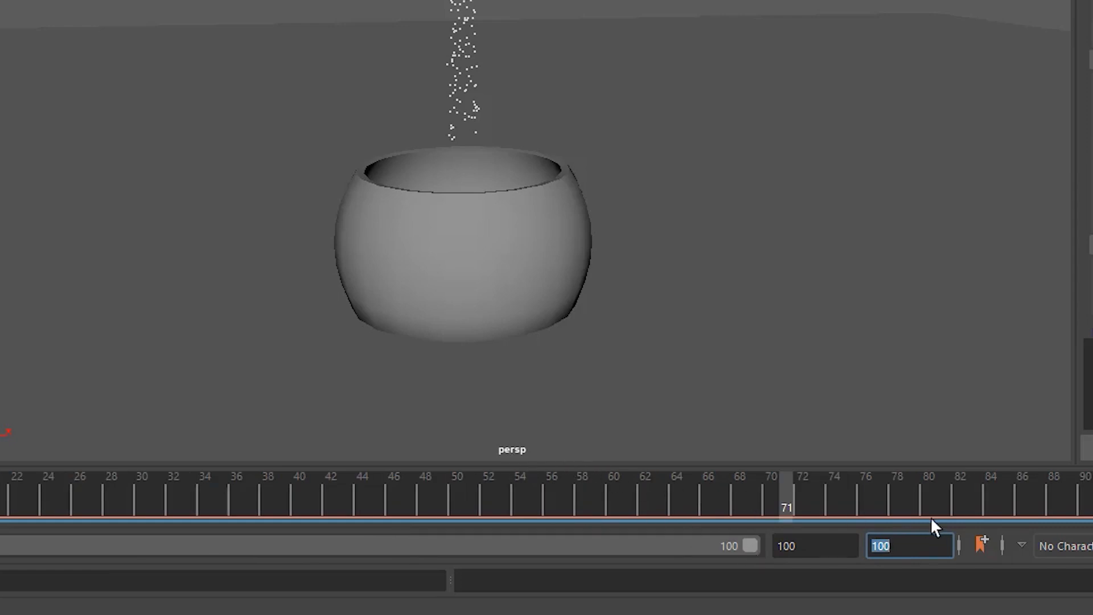
text(100)
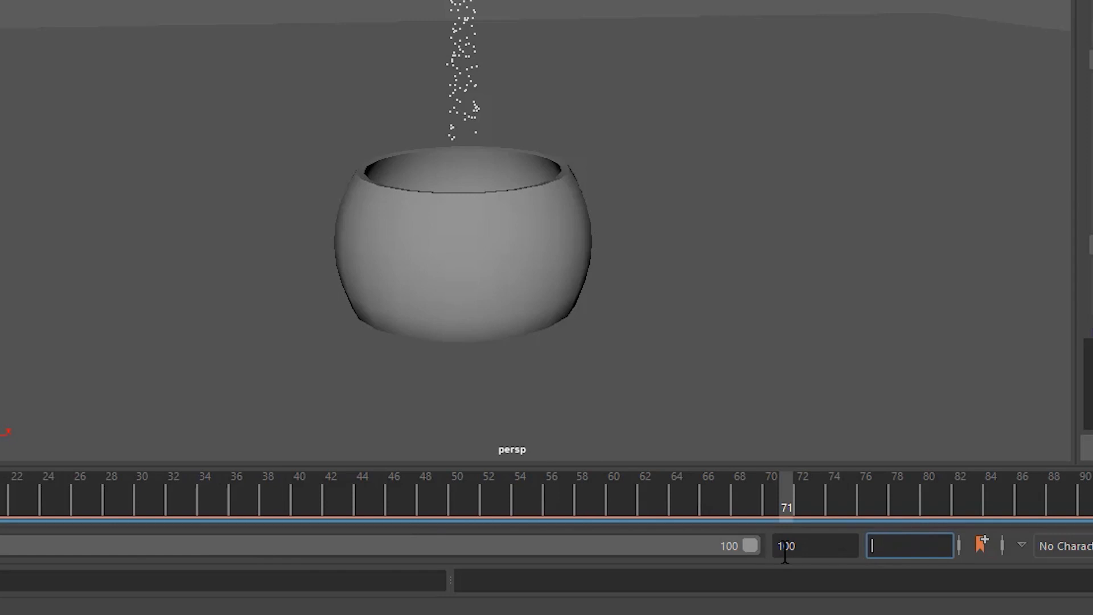
text(1000)
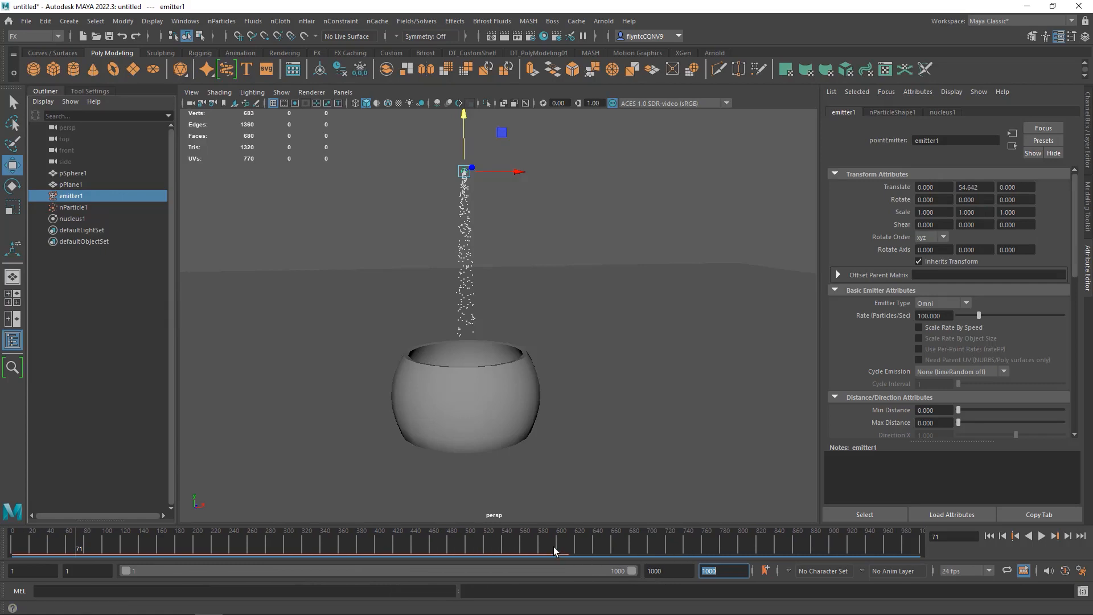
mouse_move(902, 542)
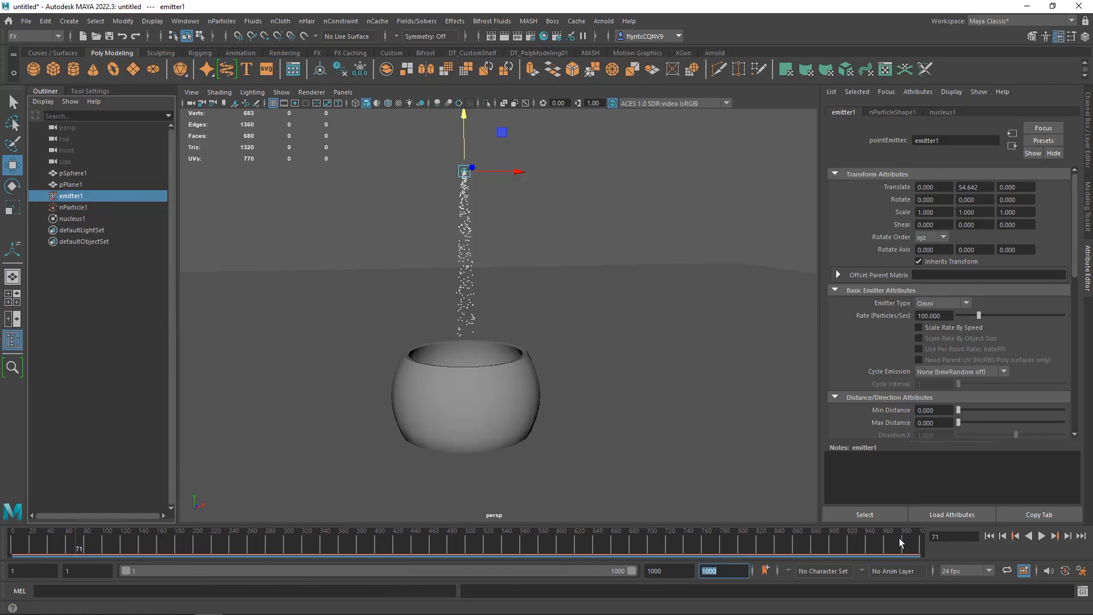
mouse_move(132, 321)
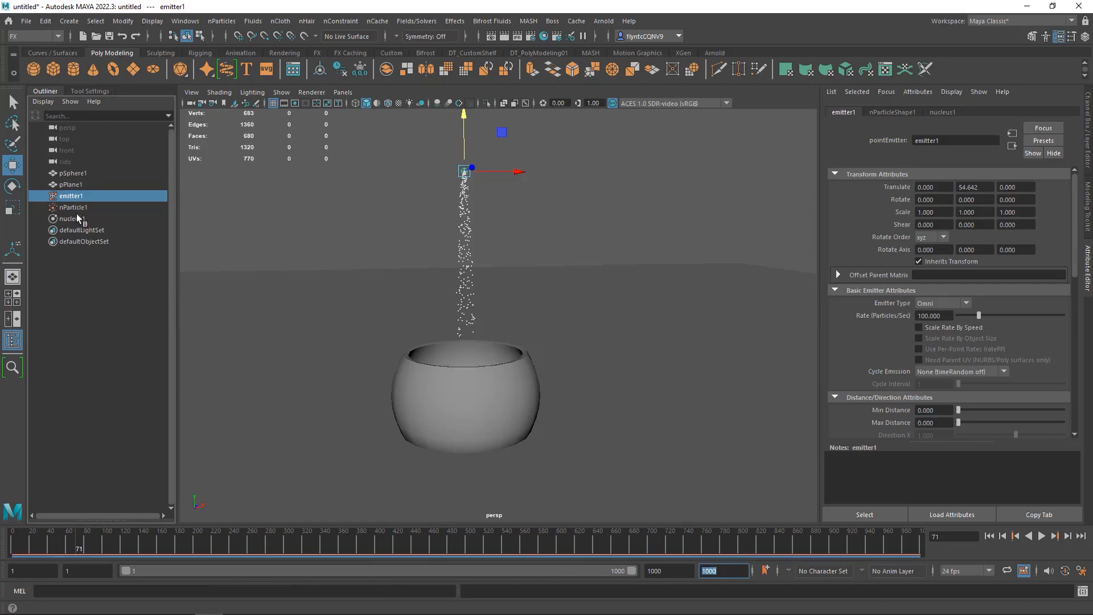
- Select nParticle1 and set its Particle Size Radius to 2.000
click(73, 207)
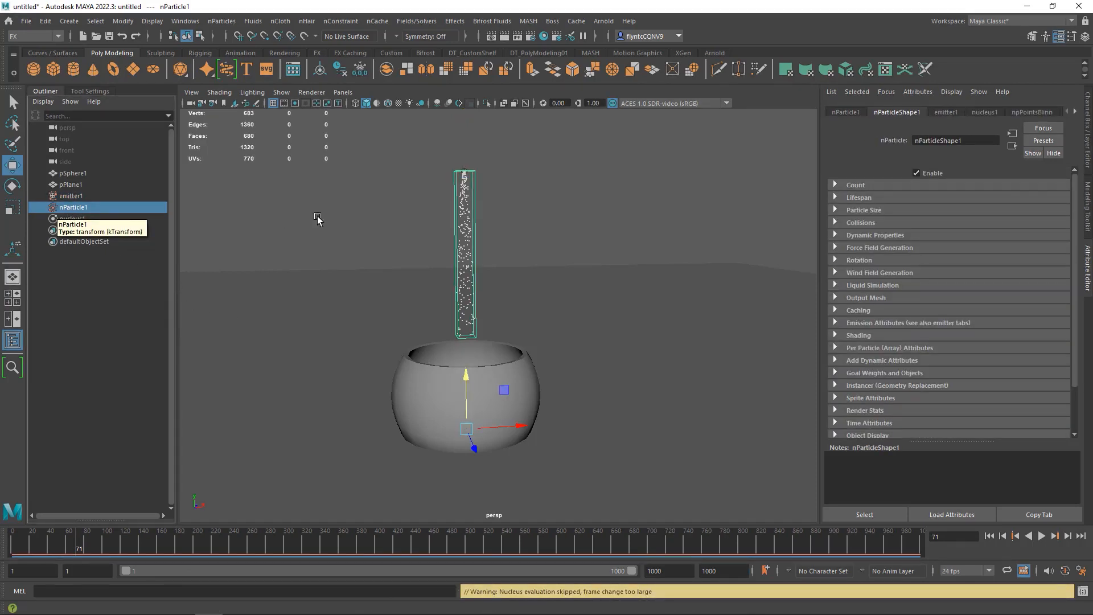
mouse_move(453, 219)
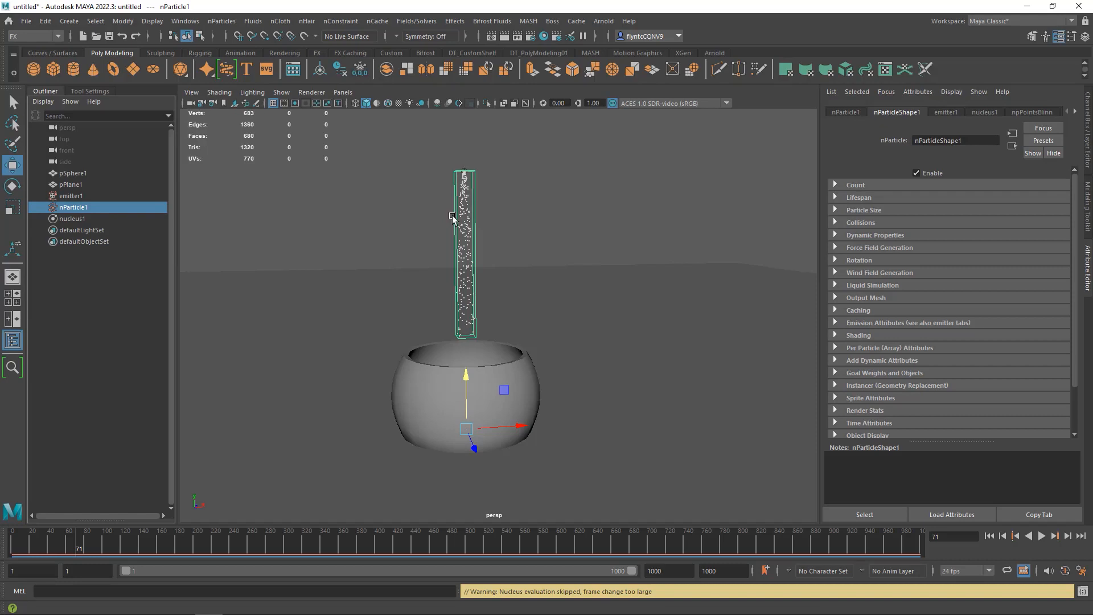
mouse_move(480, 284)
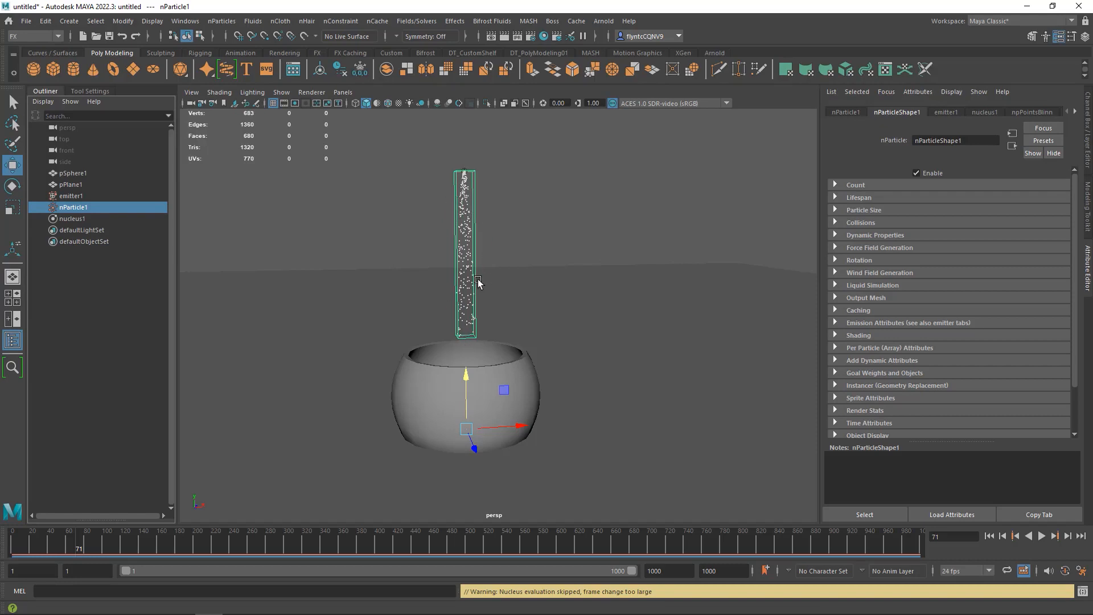
mouse_move(785, 120)
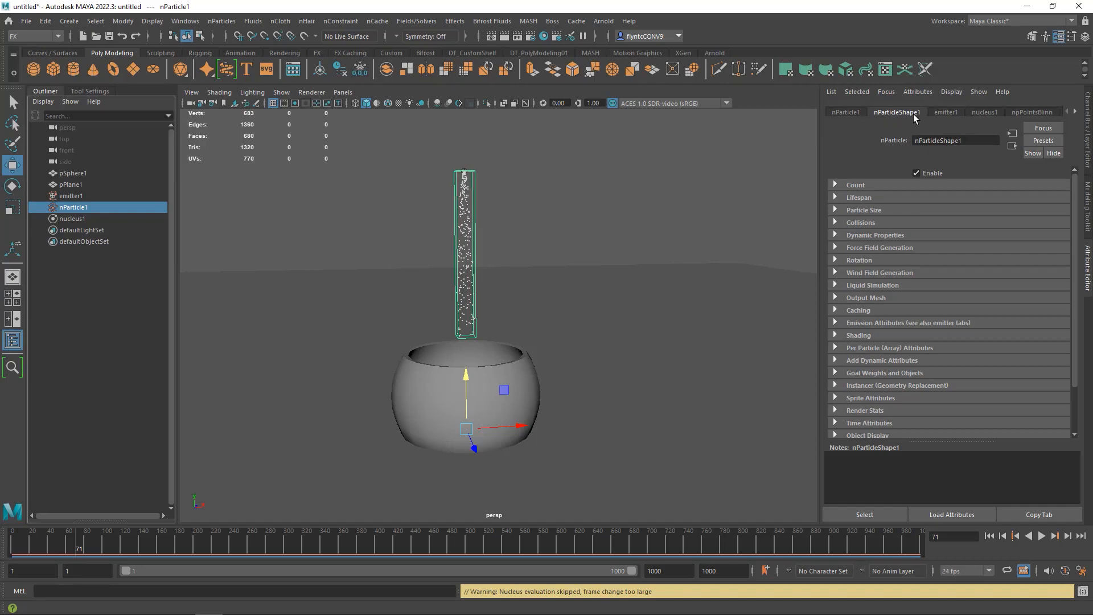
mouse_move(868, 365)
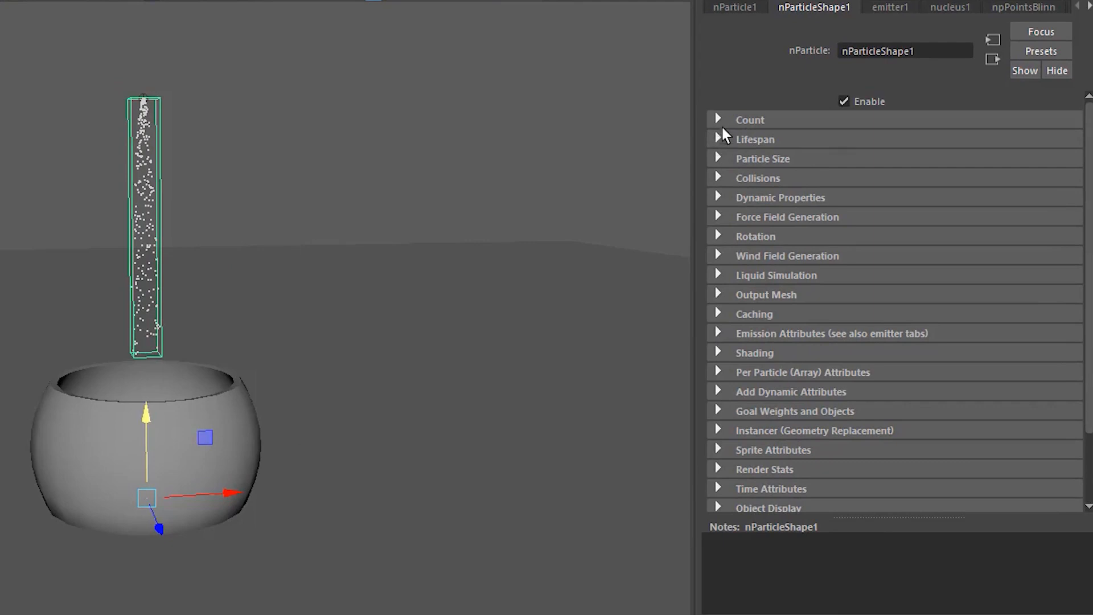
mouse_move(723, 165)
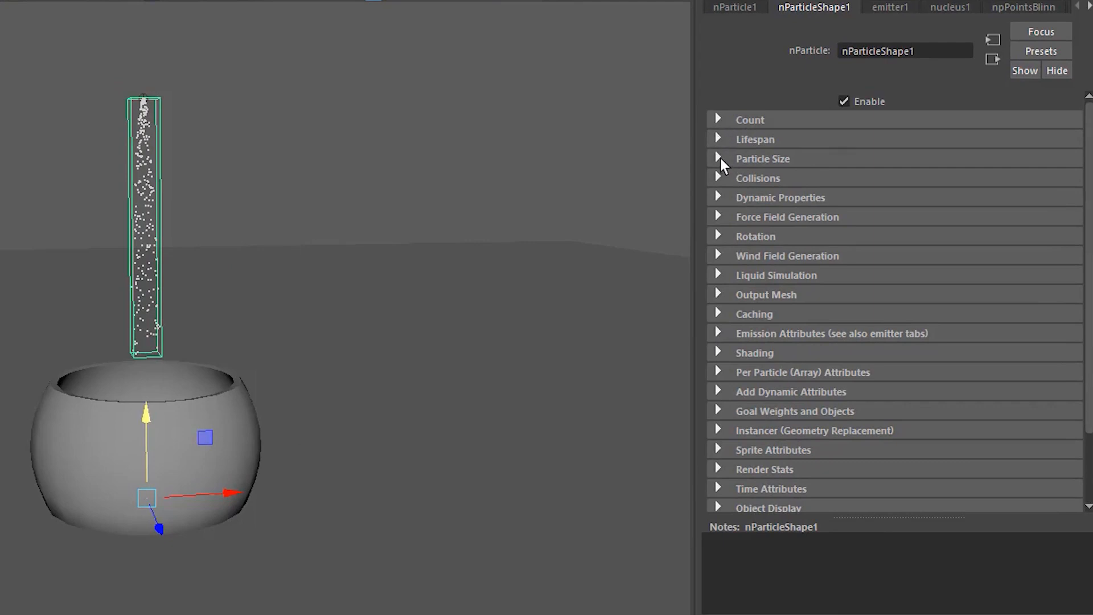
click(762, 158)
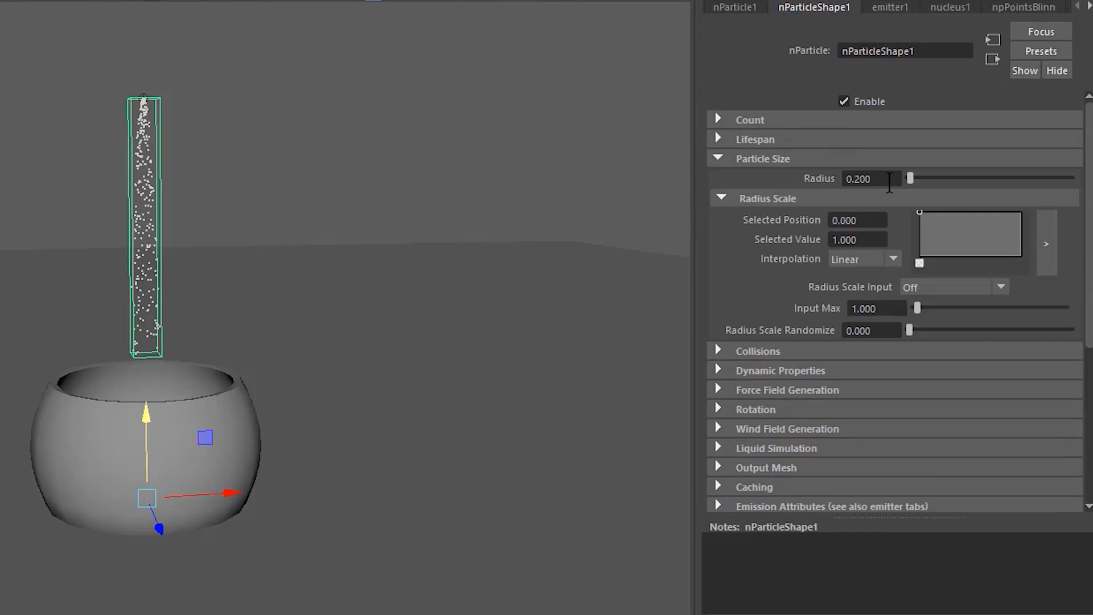
triple_click(871, 179)
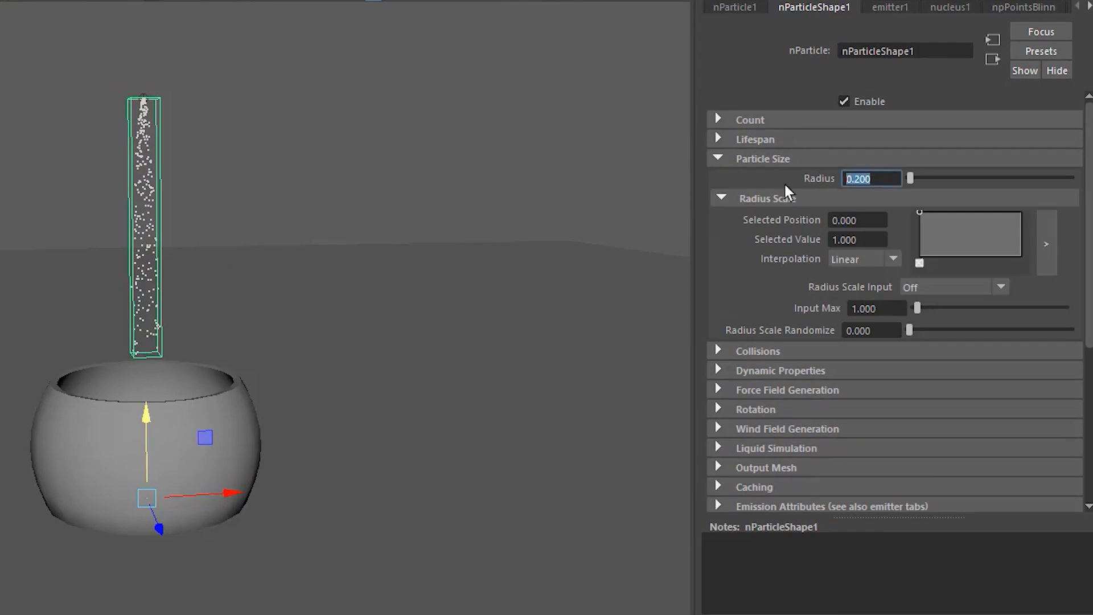
text(1.000)
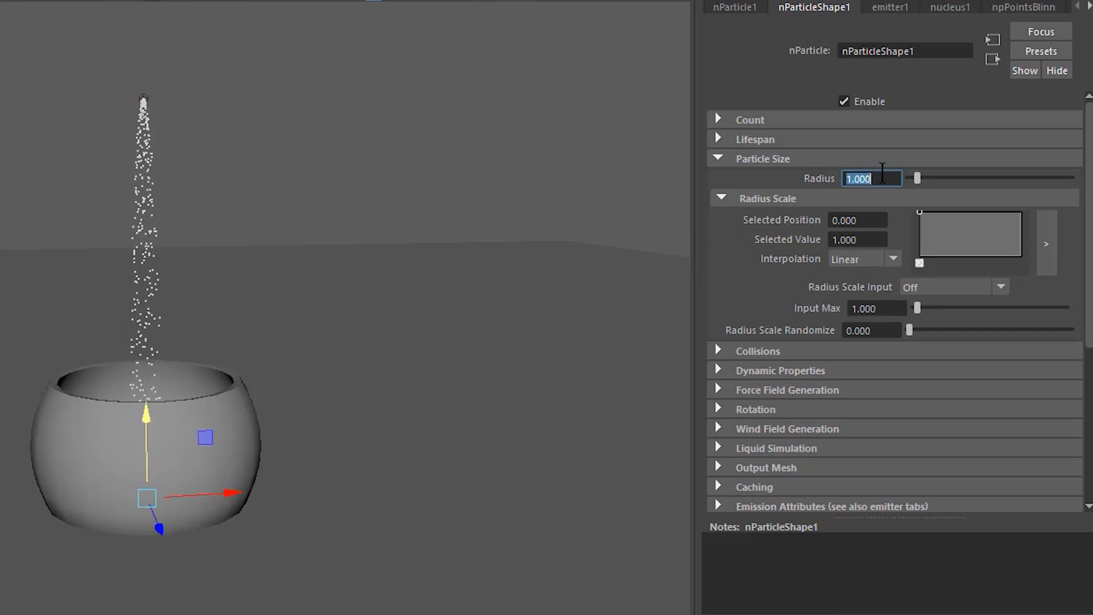
text(2.000)
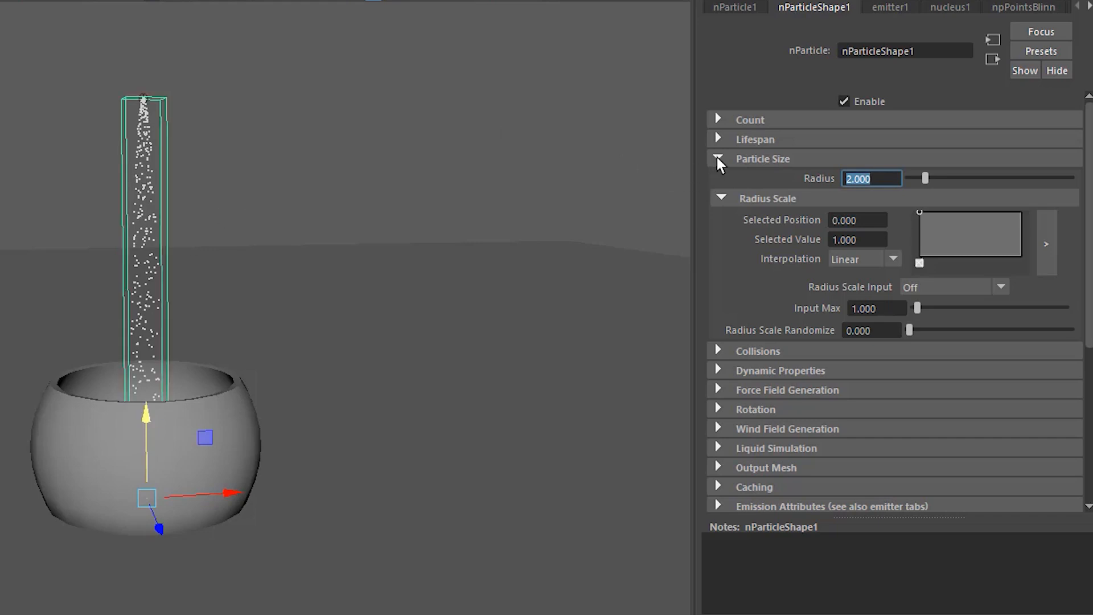
- Set the nParticleShape1 Particle Render Type to Spheres instead of Points
click(718, 158)
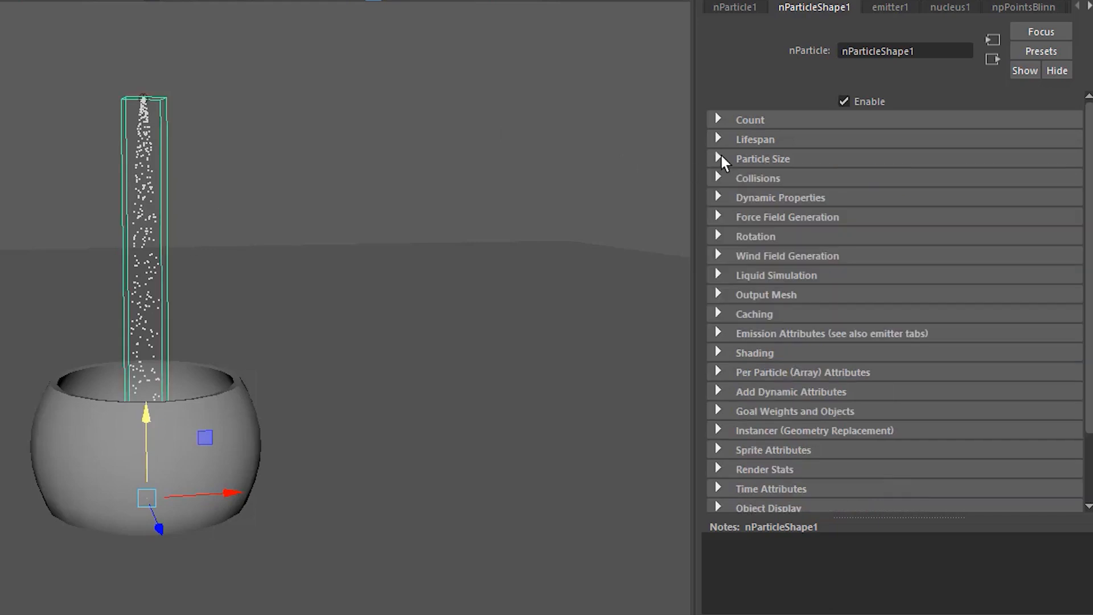
mouse_move(720, 368)
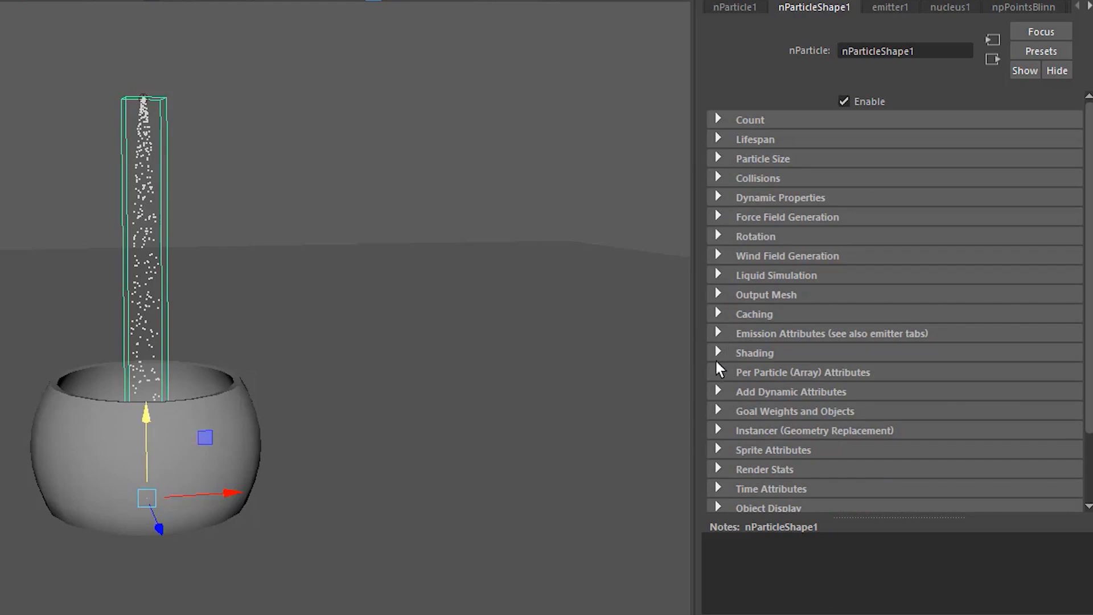
click(754, 353)
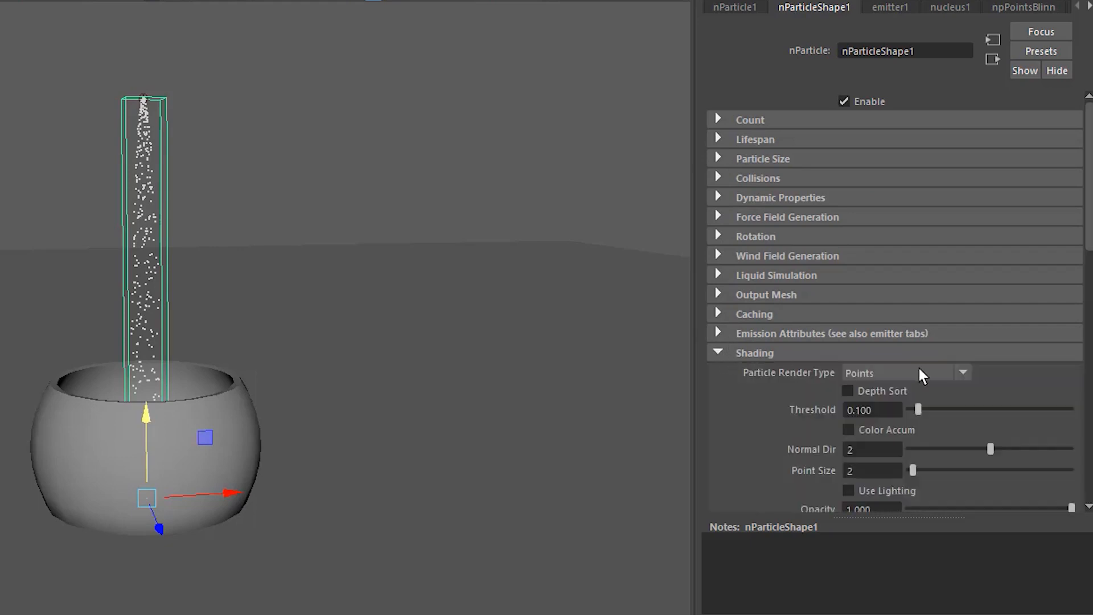
mouse_move(910, 381)
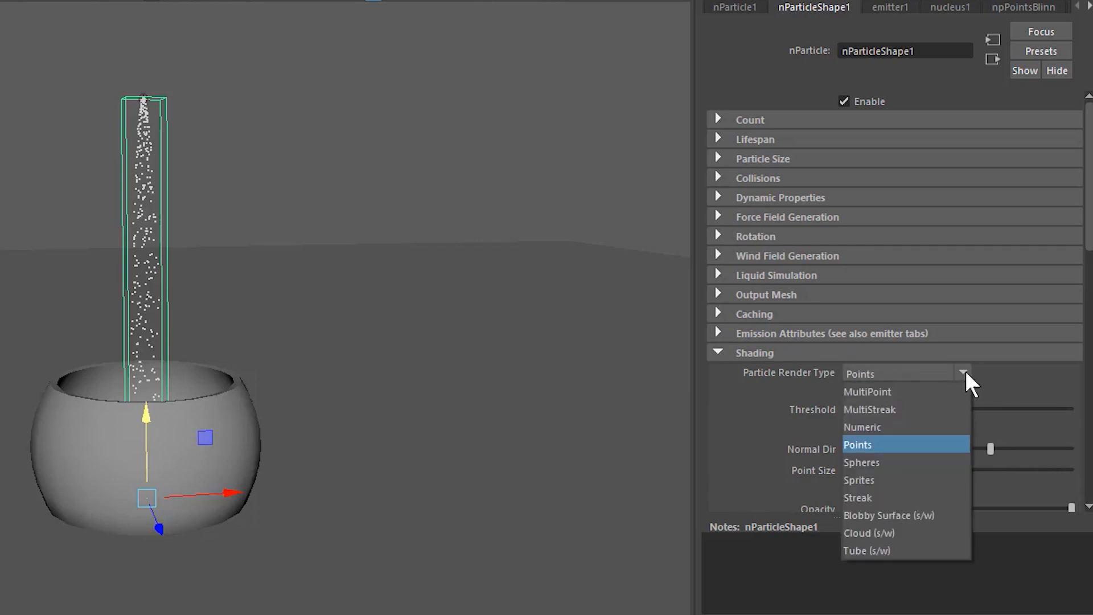
mouse_move(925, 473)
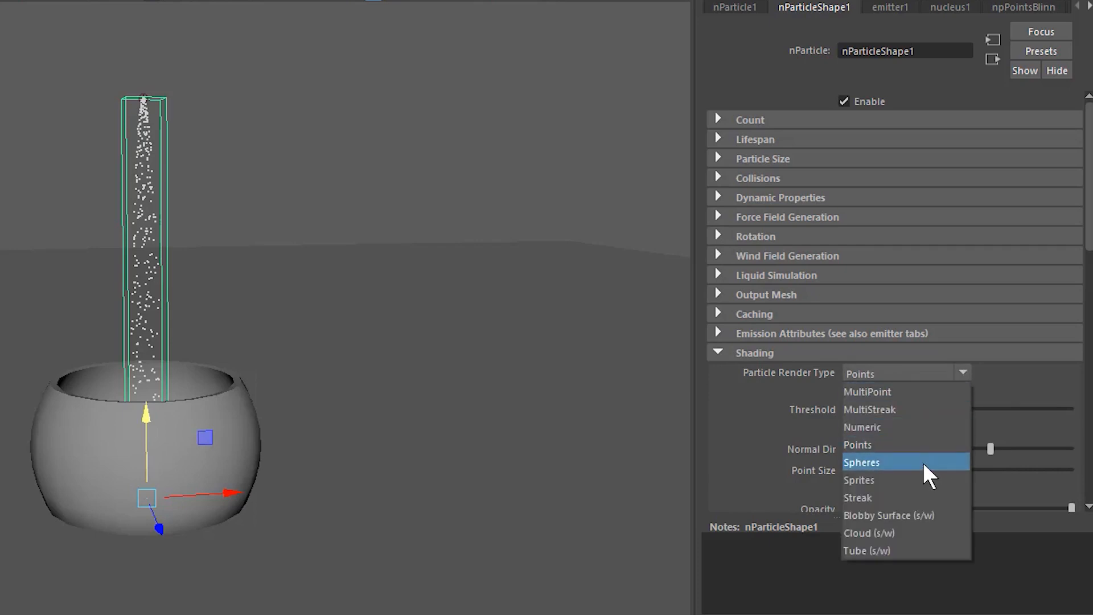
click(862, 463)
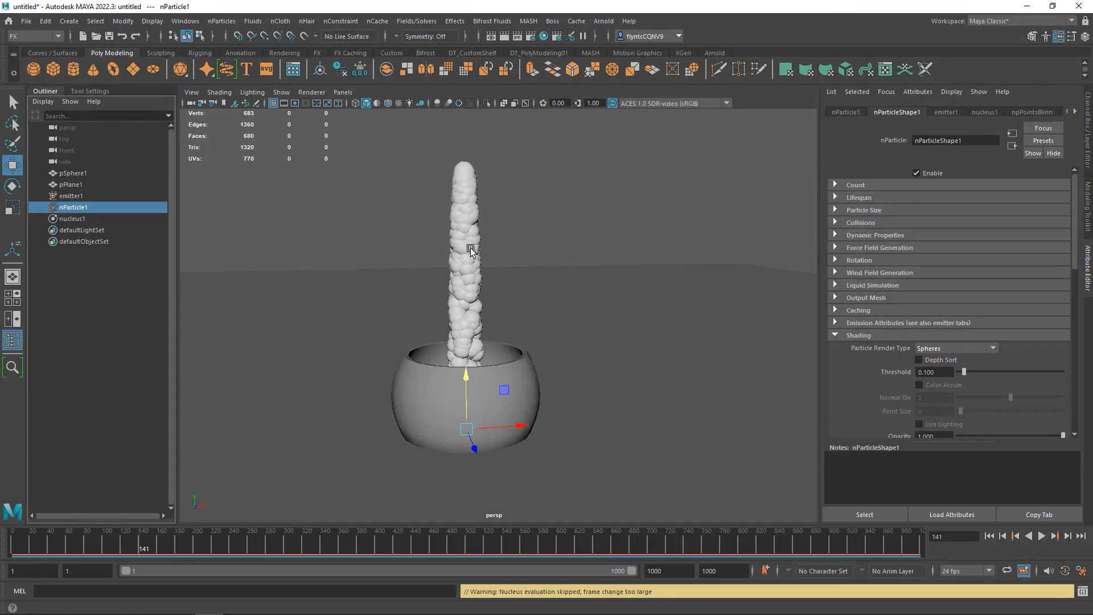
mouse_move(480, 208)
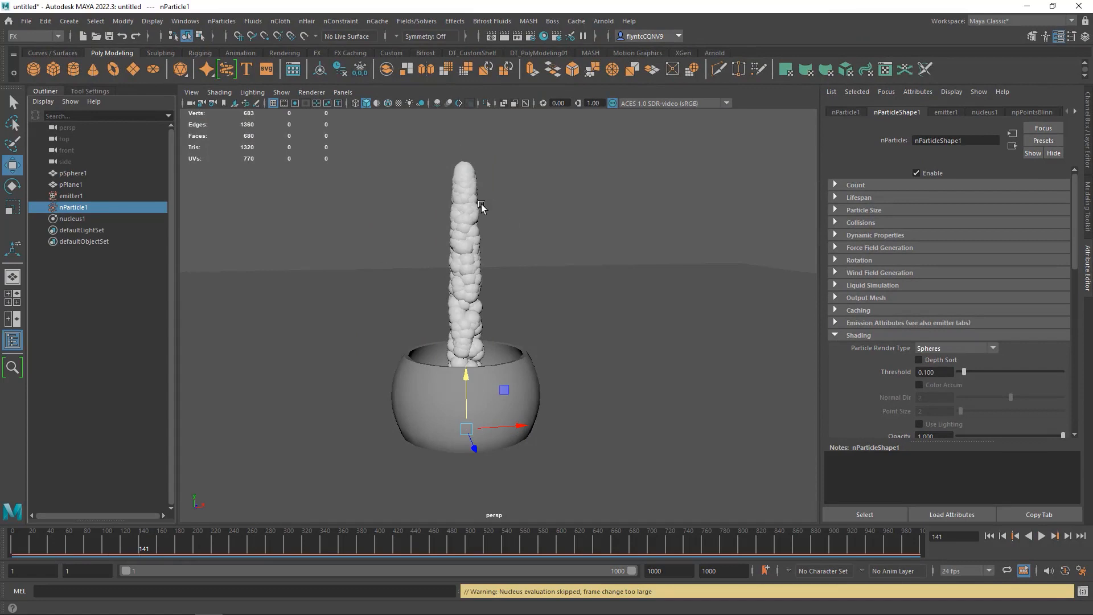
- Enable Self Collide in the Collisions section and scrub the timeline to see the spheres heap
click(1041, 535)
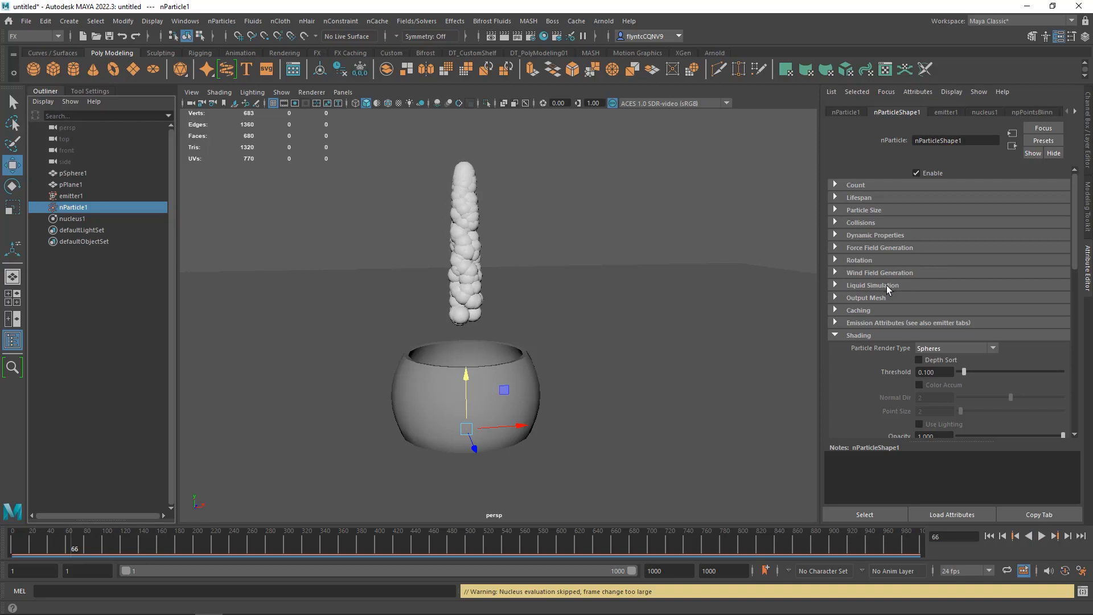
mouse_move(835, 224)
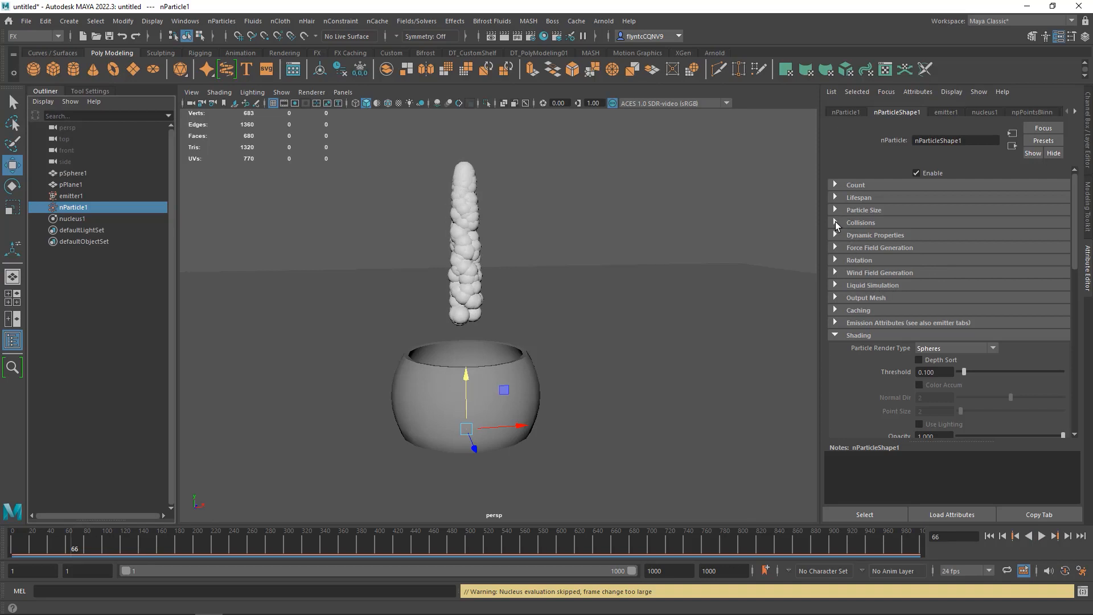
click(834, 222)
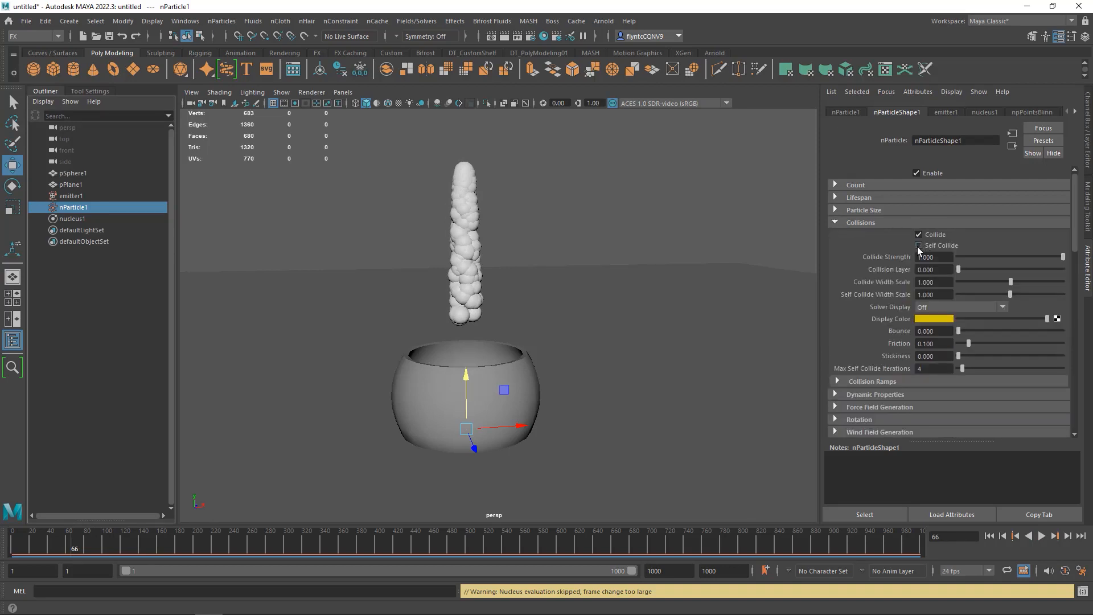
click(919, 244)
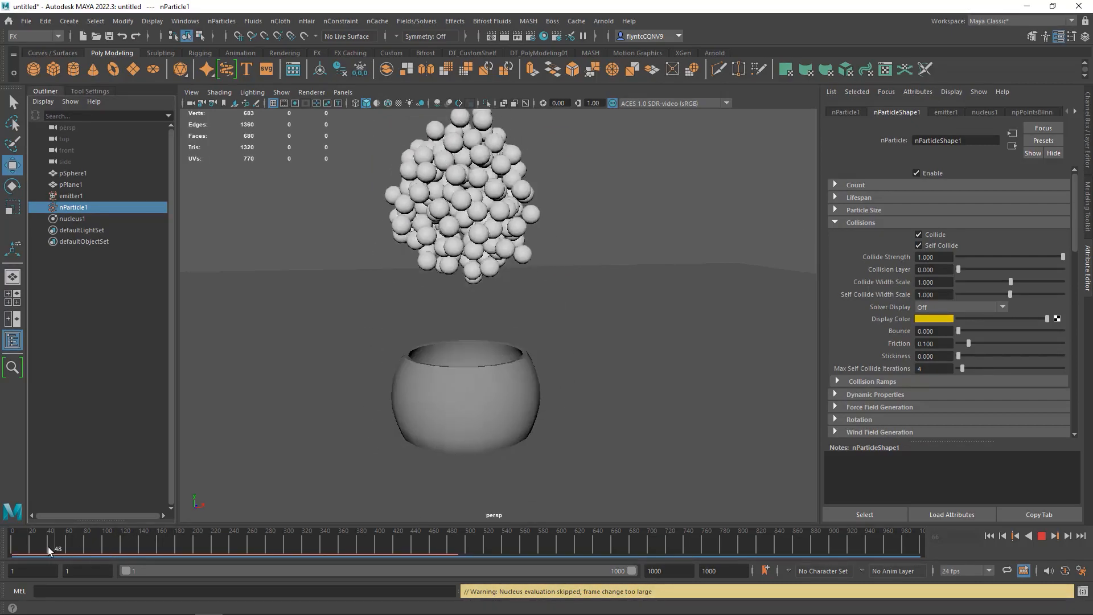
drag(54, 549, 197, 549)
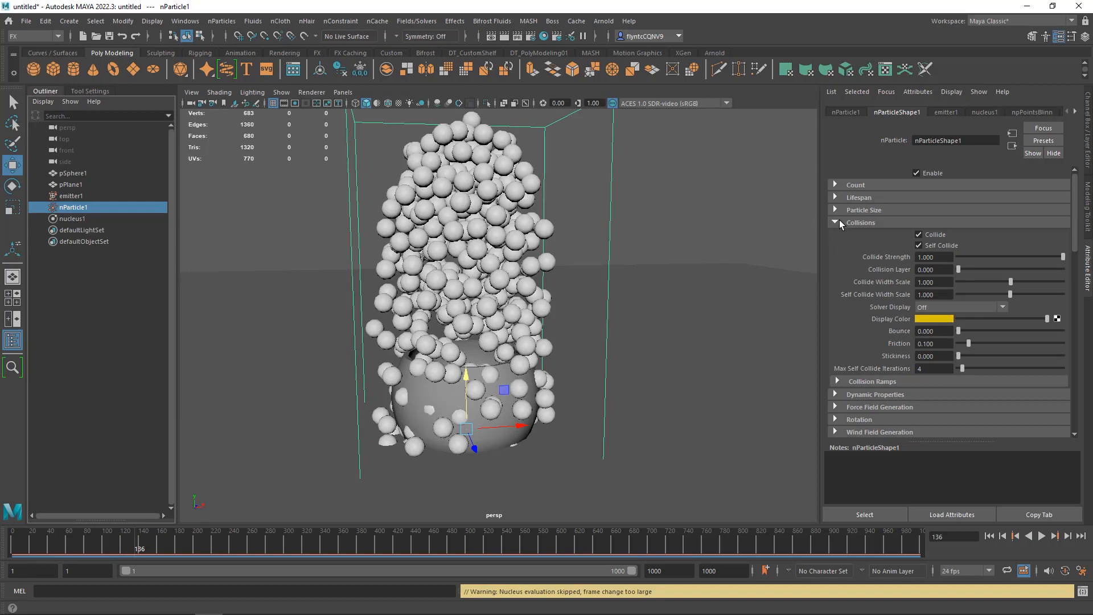
- Reduce the nParticle Radius to 1.000, then settle on 1.500
click(861, 222)
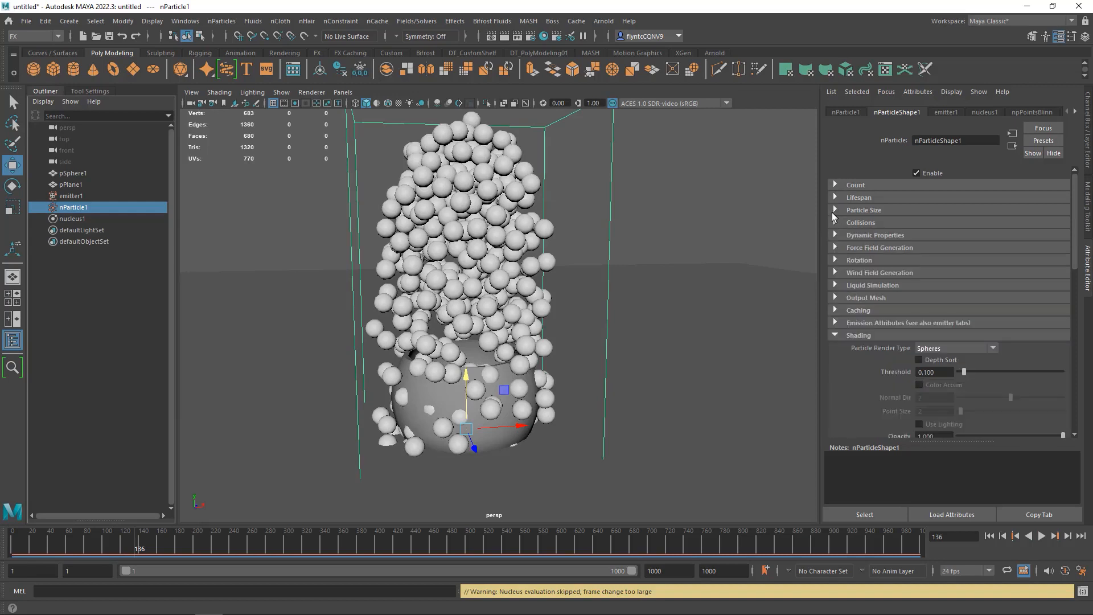
click(863, 210)
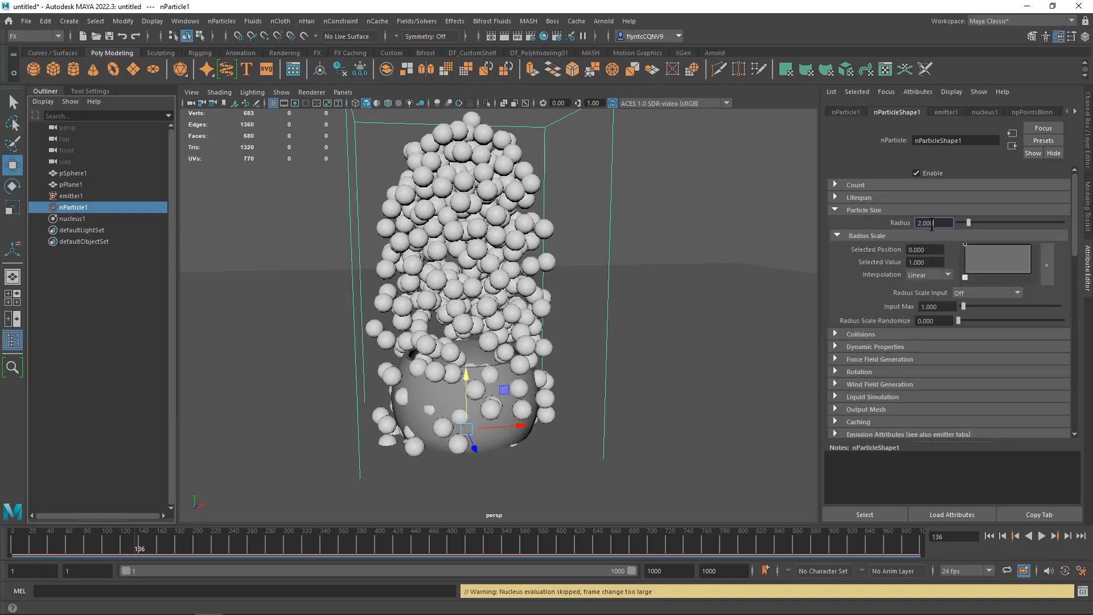
text(1.000)
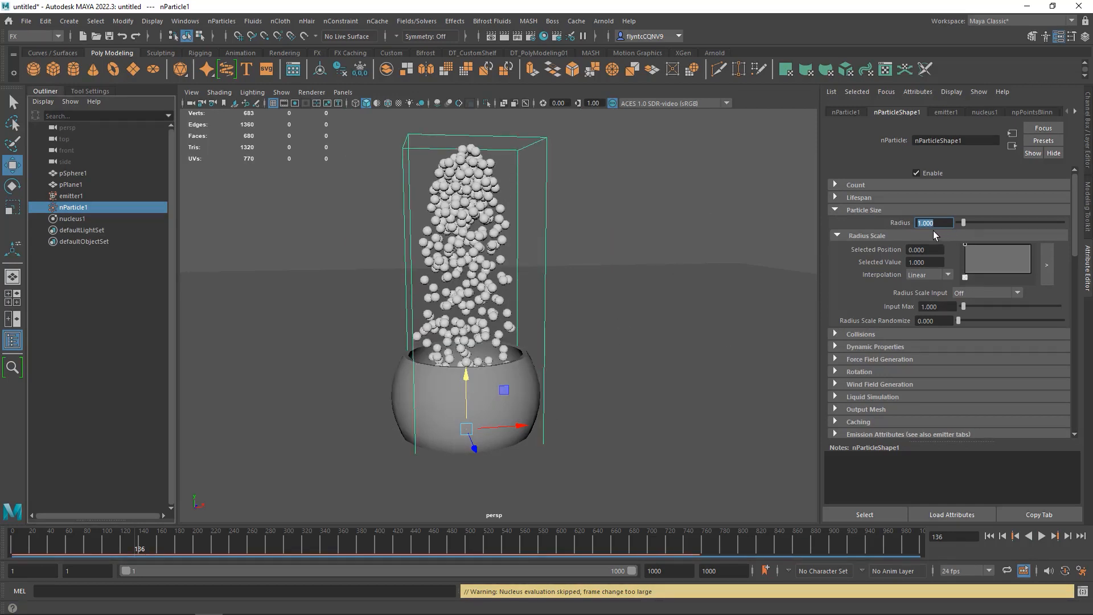
text(1.500)
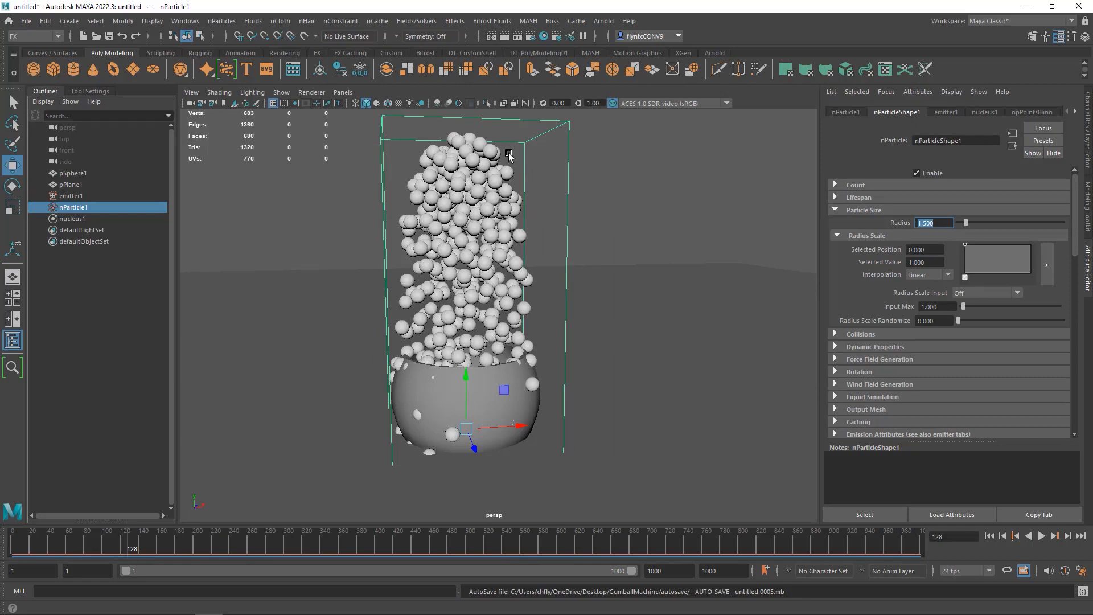
- Play and scrub the simulation to preview the smaller spheres, then stop playback
click(102, 537)
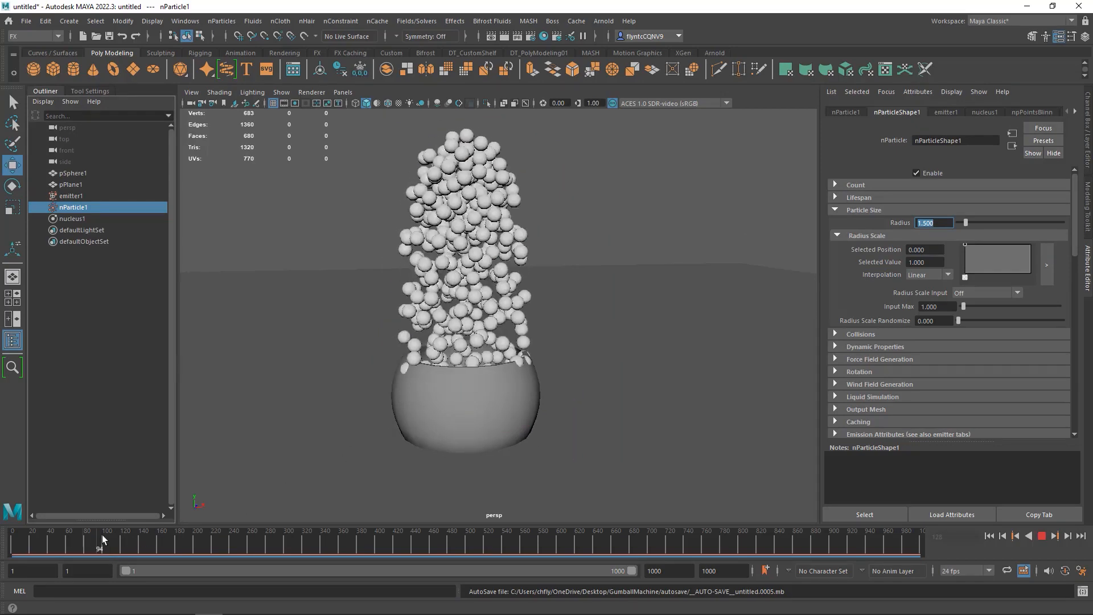
drag(104, 542, 148, 542)
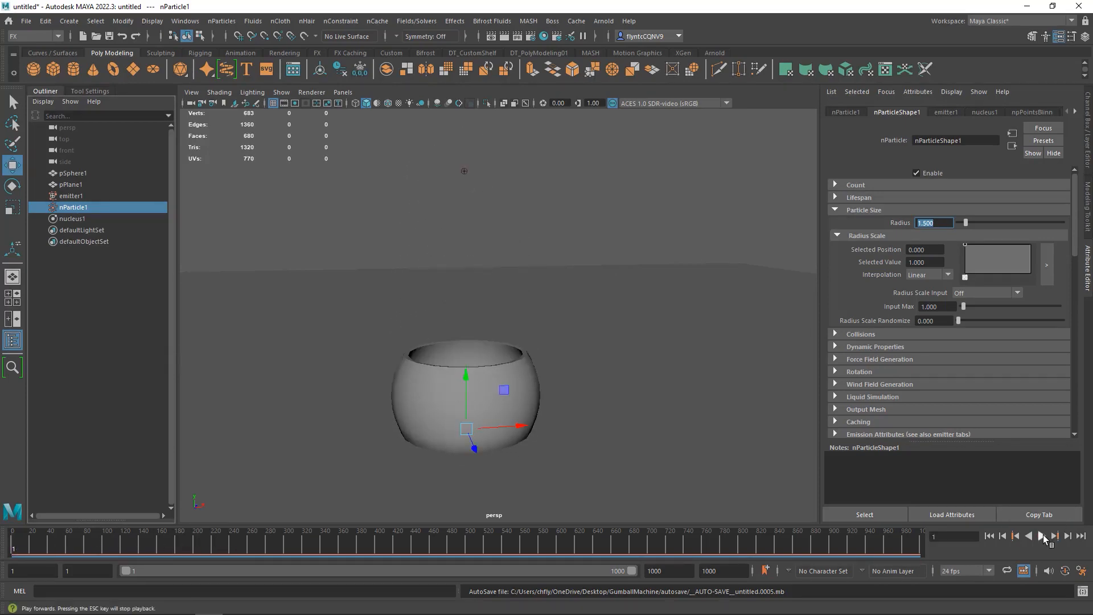
click(1042, 536)
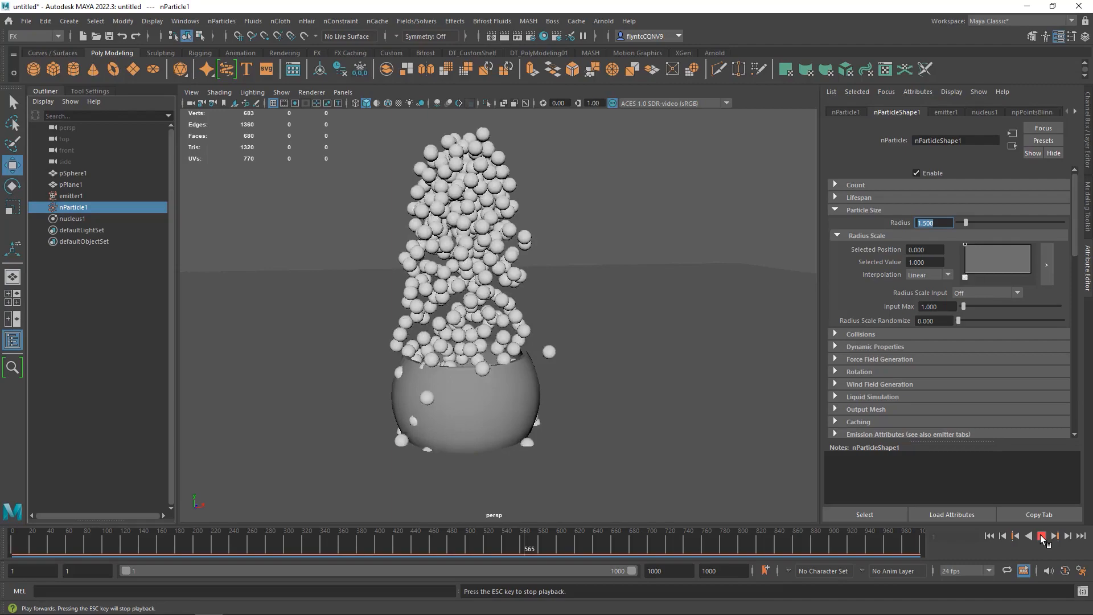
click(1042, 535)
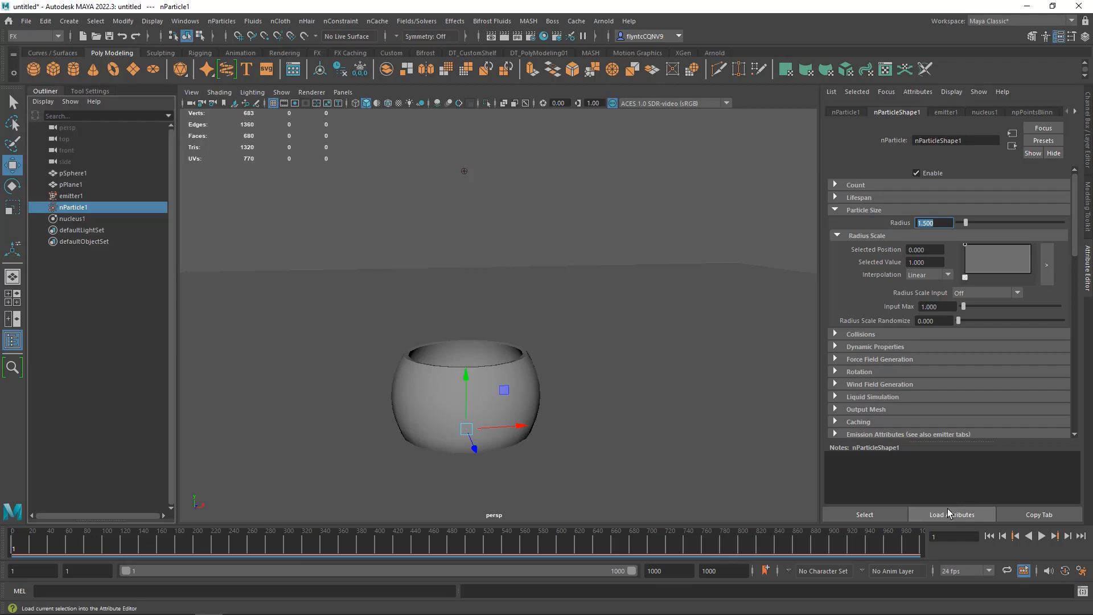
click(1042, 535)
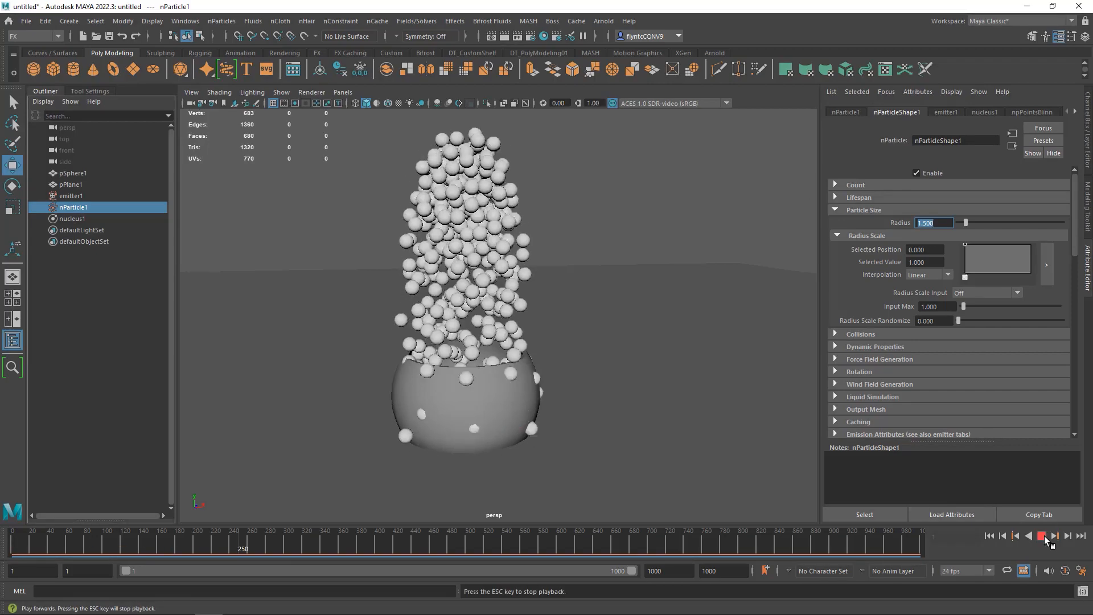
right_click(1045, 539)
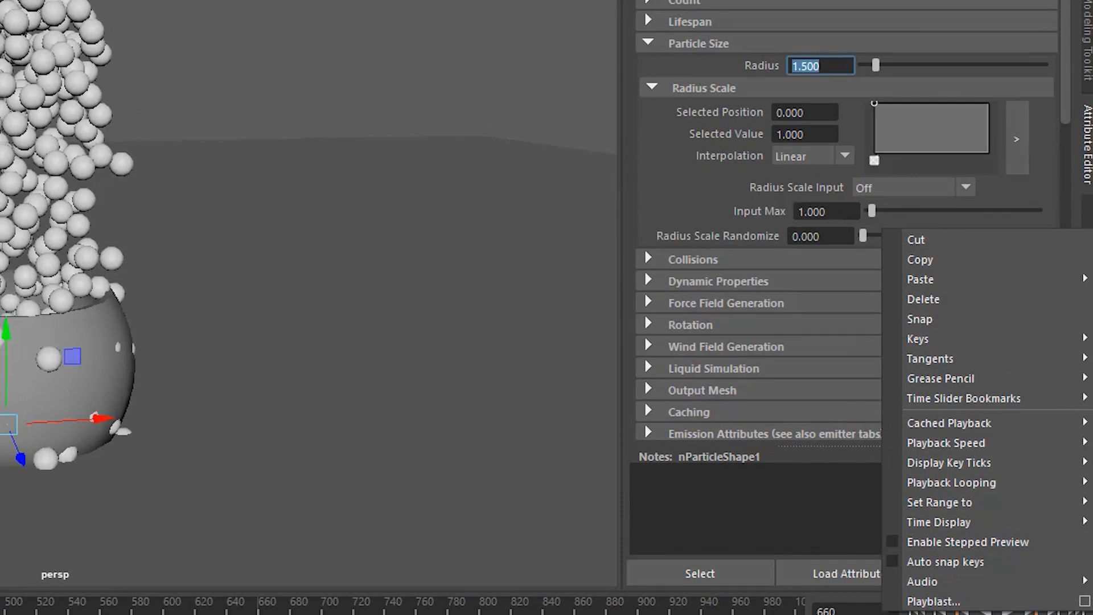
mouse_move(997, 358)
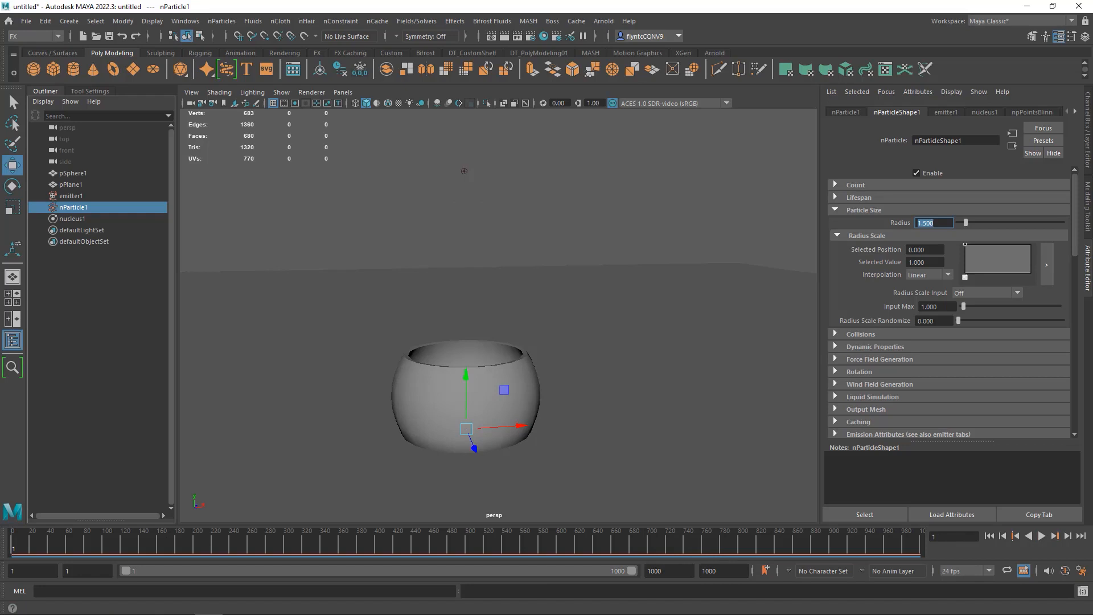
mouse_move(52, 535)
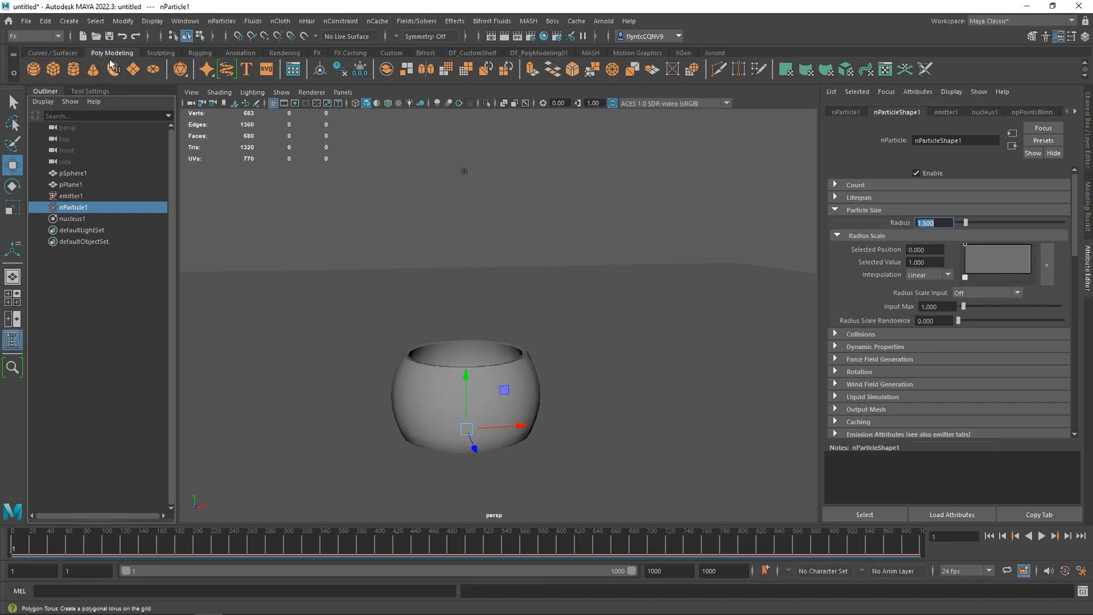
mouse_move(73, 69)
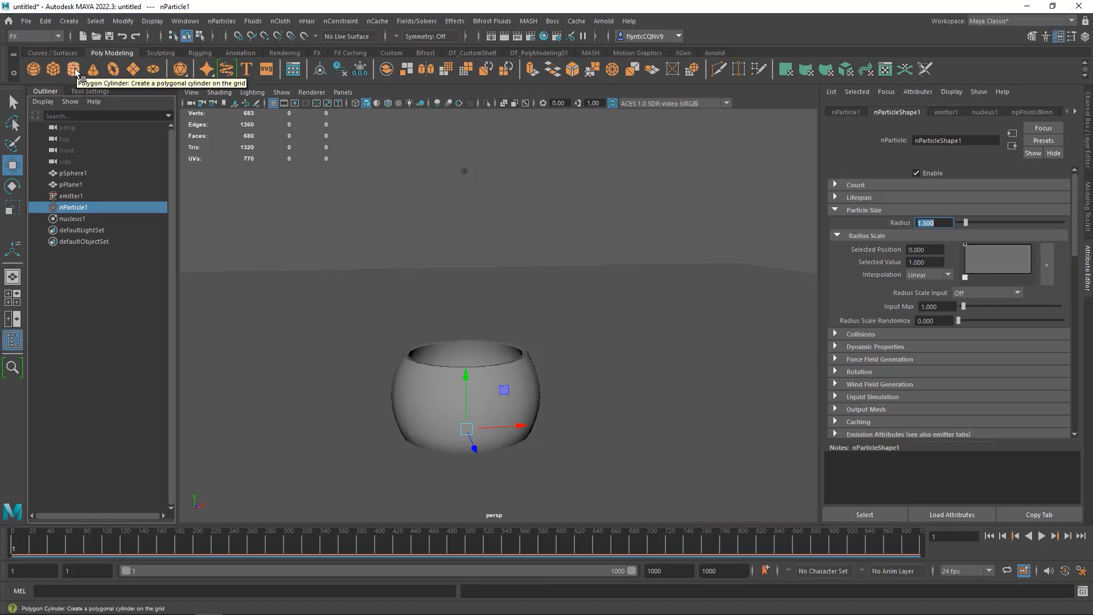
- Create polygon cylinder pCylinder1 from the Poly Modeling shelf over the bowl
click(73, 70)
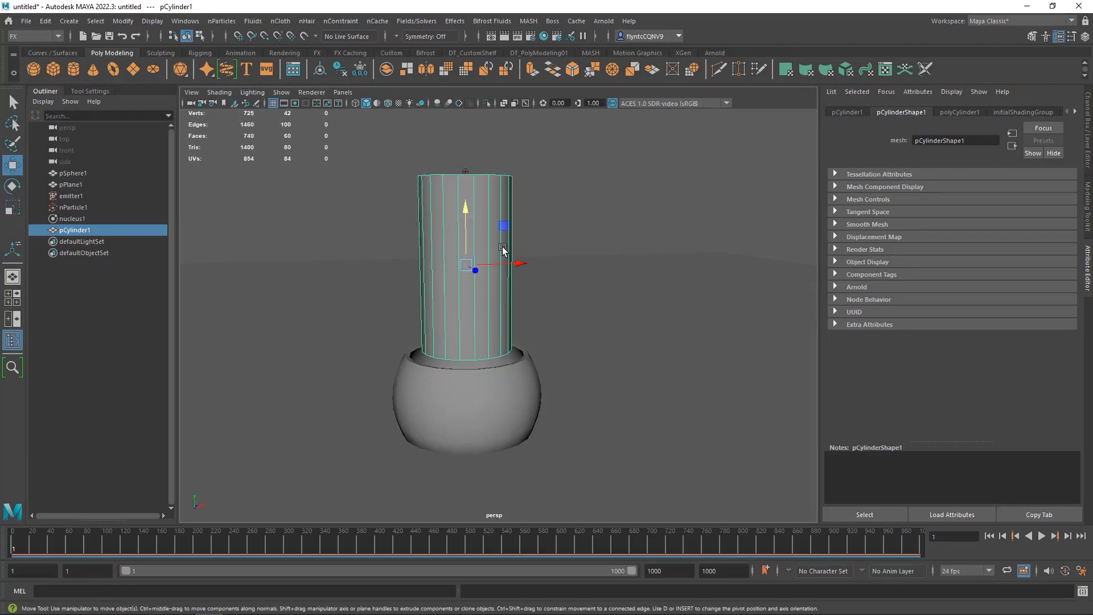
- Select the cylinder's top ring vertices and scale them wider into a funnel shape
drag(503, 250, 492, 232)
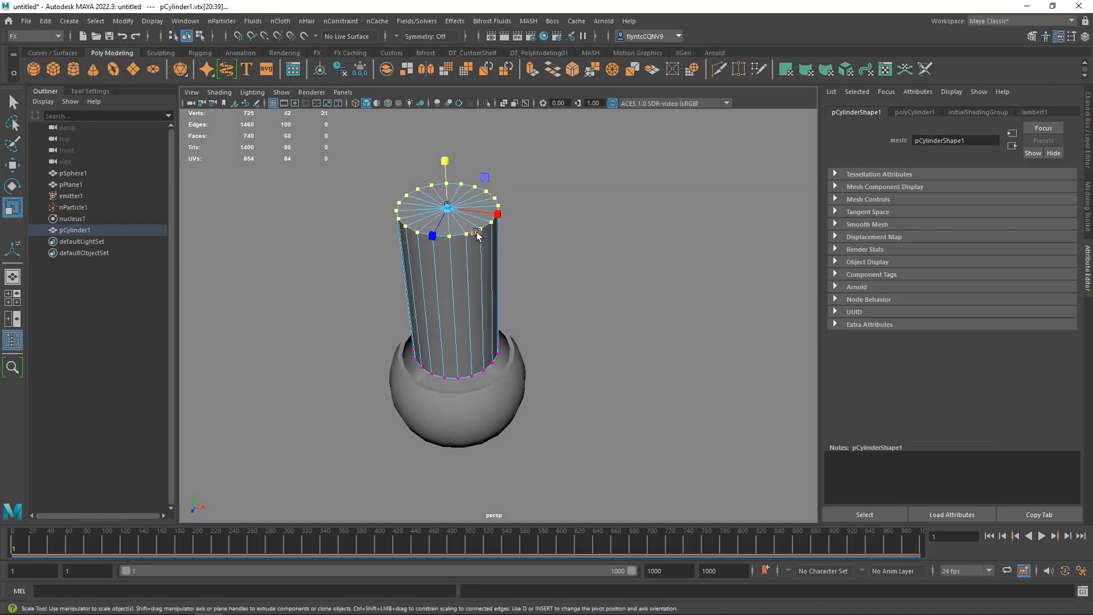
drag(477, 233, 526, 217)
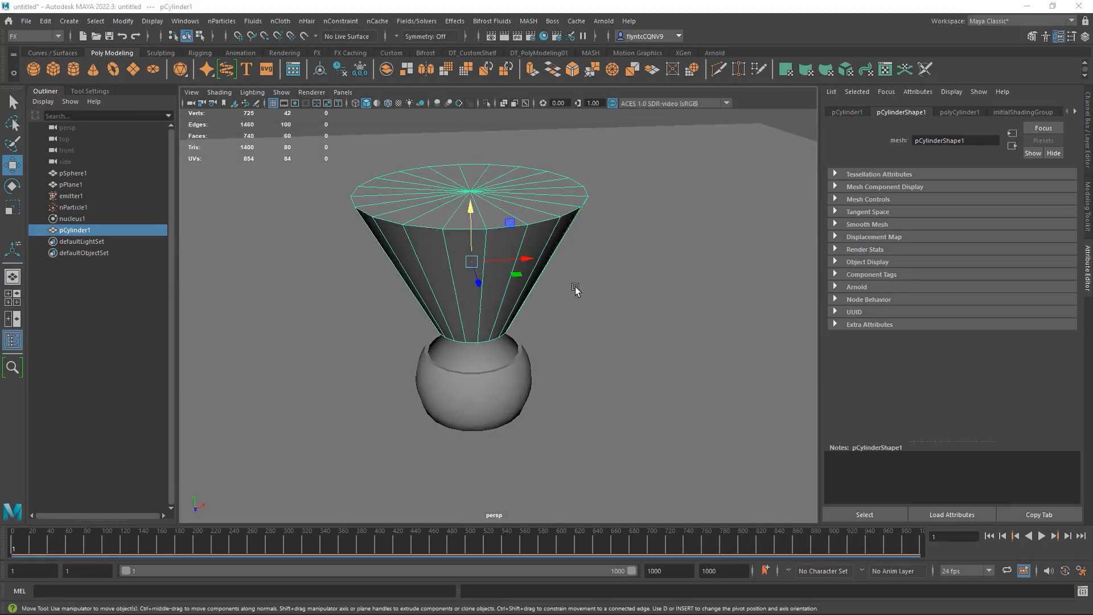
- Delete the funnel's top cap faces in face selection mode
drag(575, 289, 595, 297)
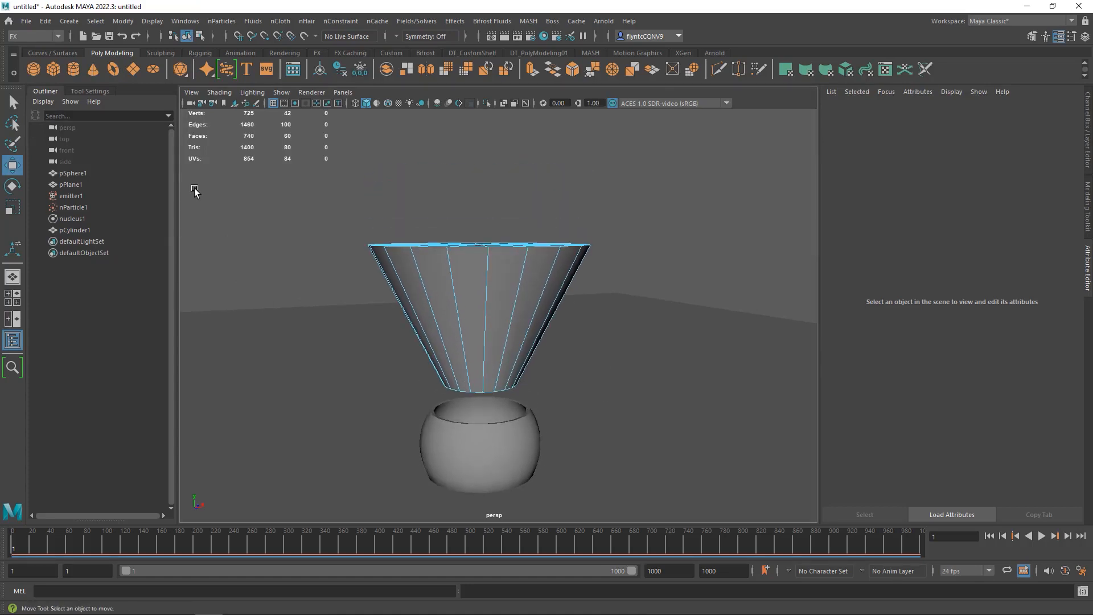
drag(194, 190, 765, 306)
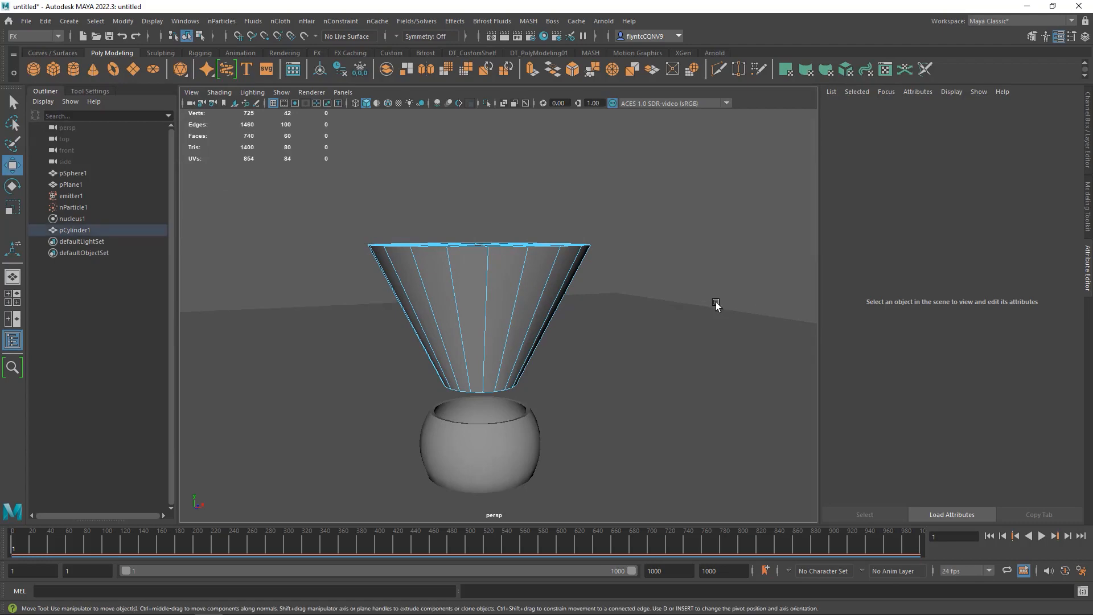
click(509, 314)
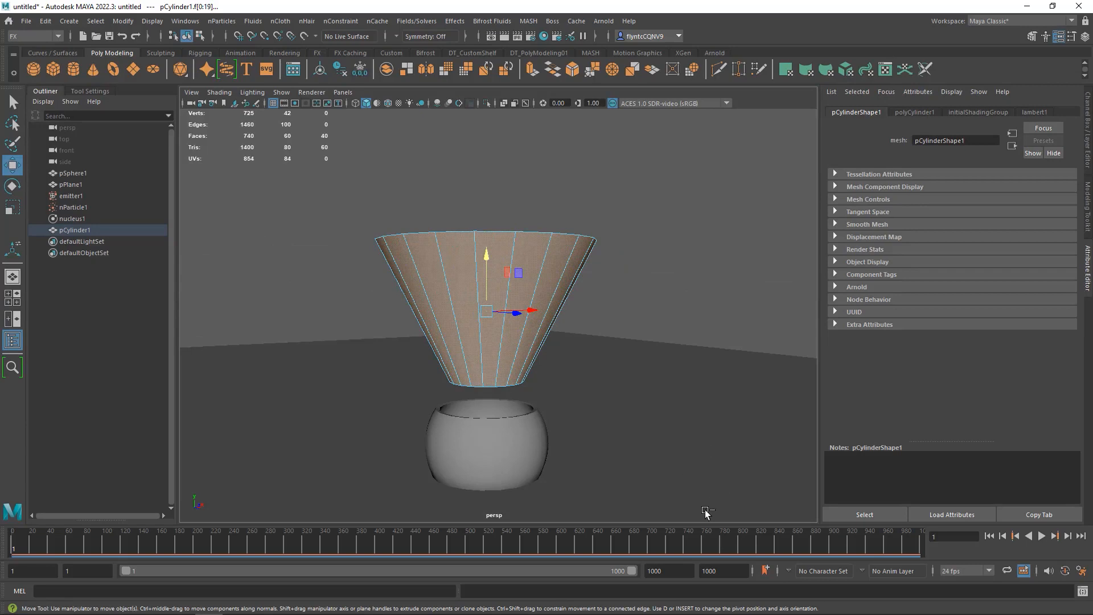
drag(707, 512, 269, 305)
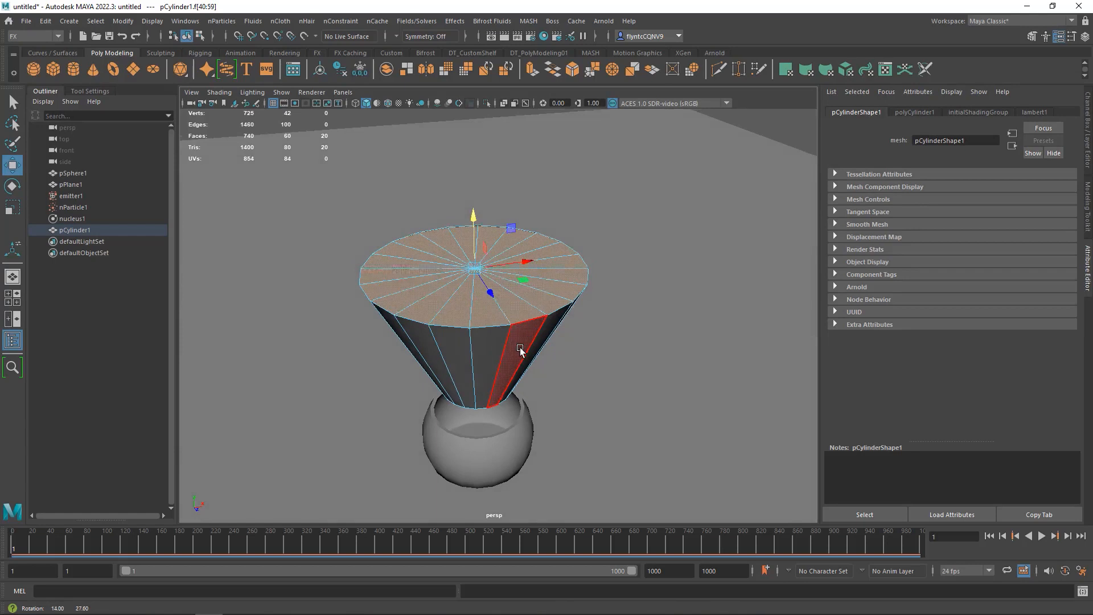
key(Delete)
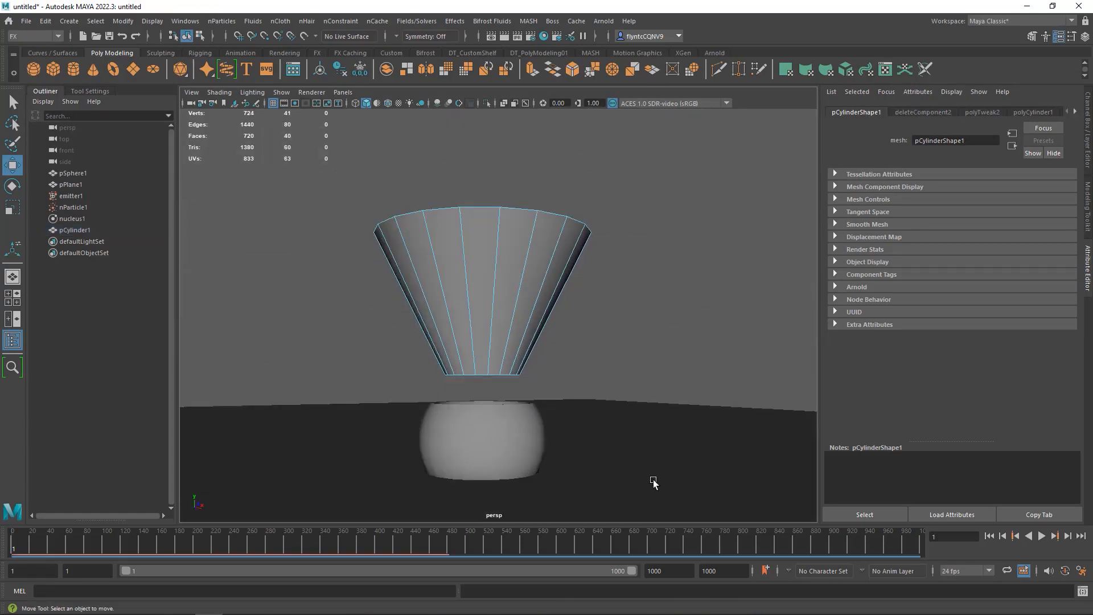
- Select and remove the funnel's bottom cap faces, leaving an open-ended cone
click(480, 293)
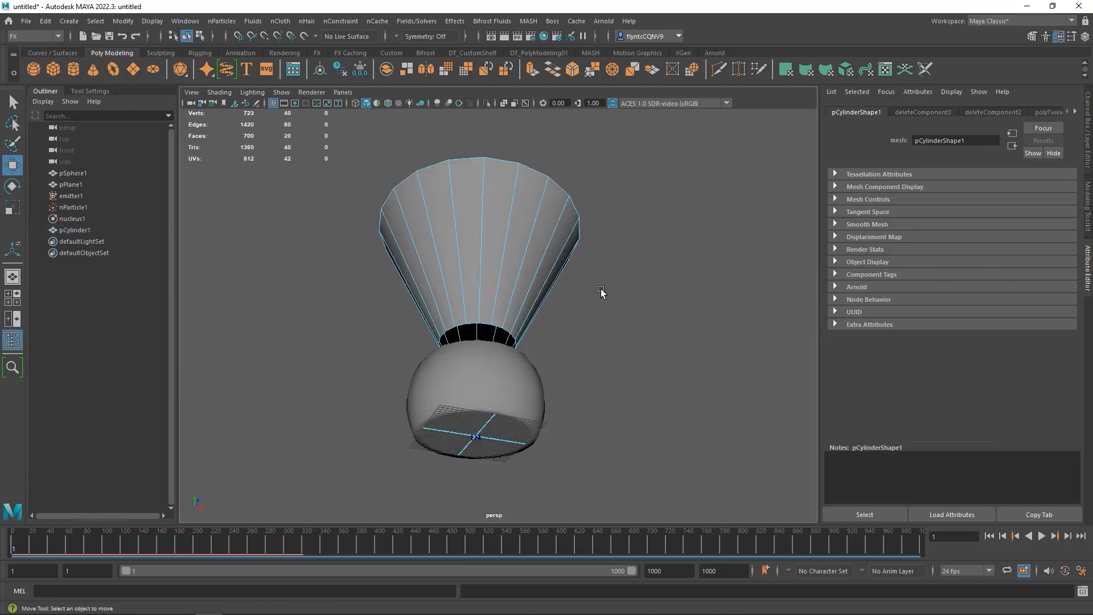
drag(601, 293, 607, 329)
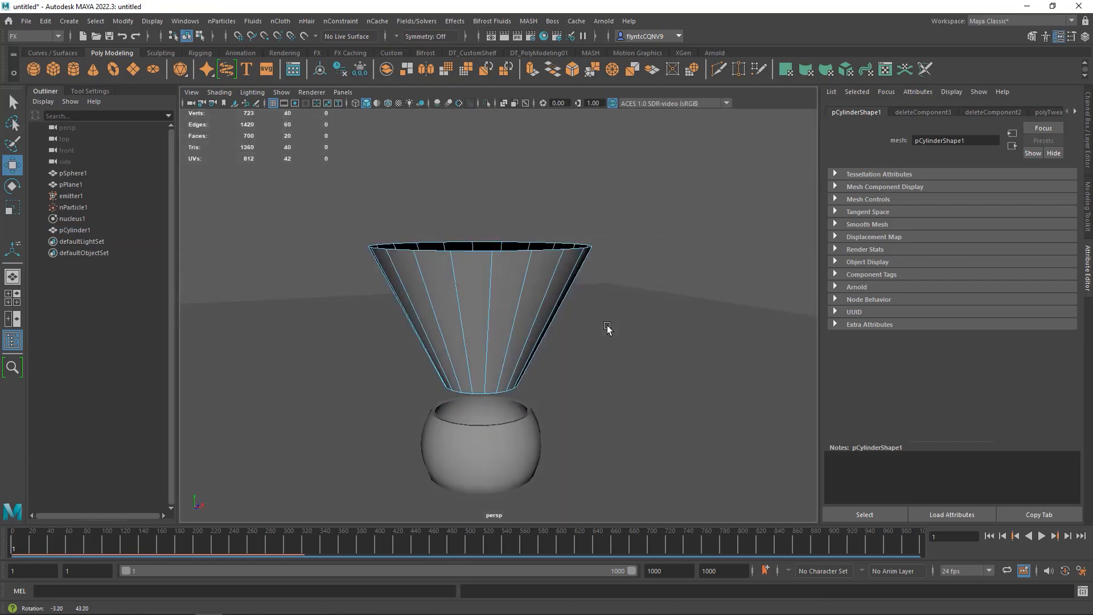
click(537, 287)
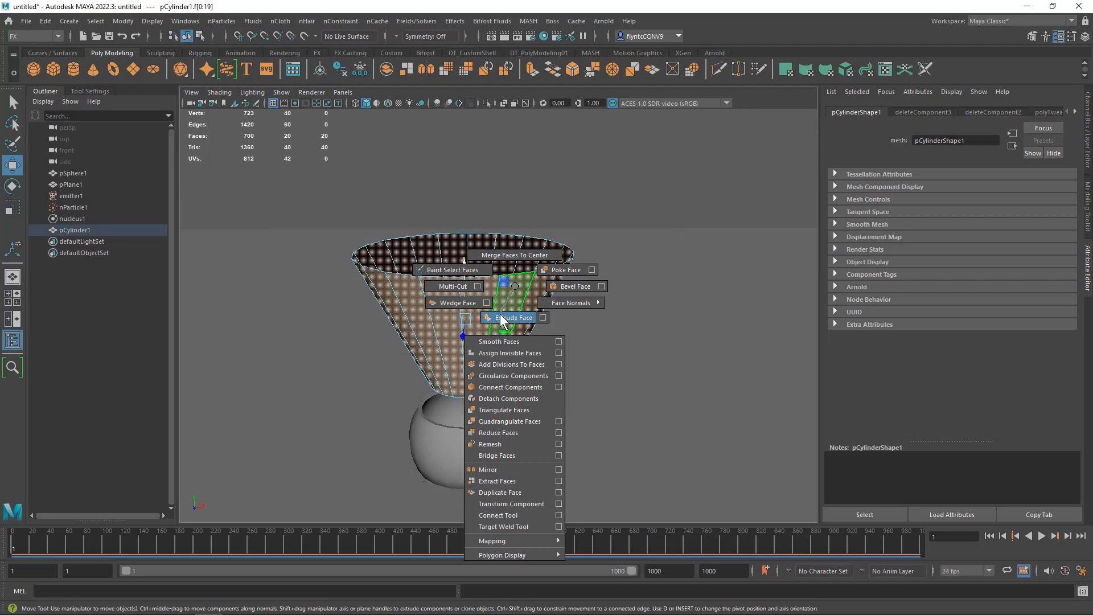
- Extrude the funnel's side faces to a wall thickness of about 0.7
click(515, 317)
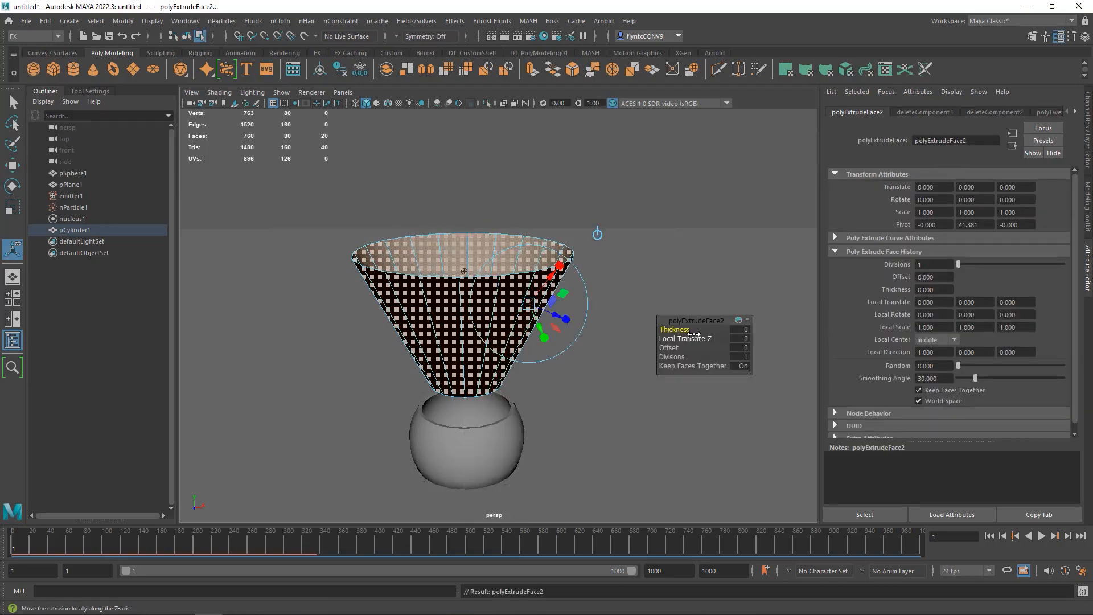
drag(690, 329, 697, 329)
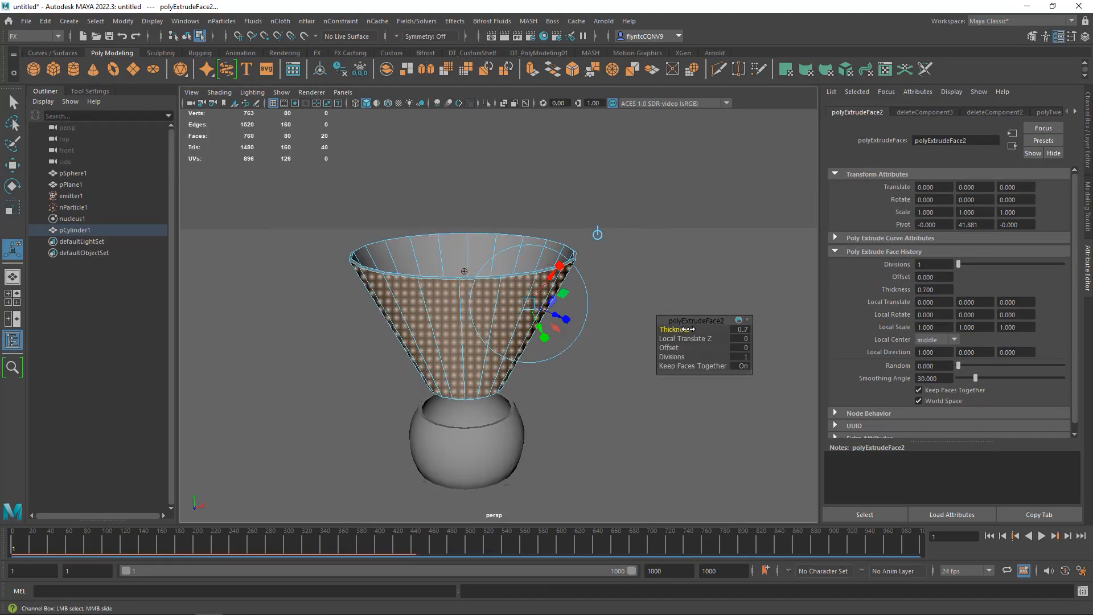
drag(679, 329, 489, 303)
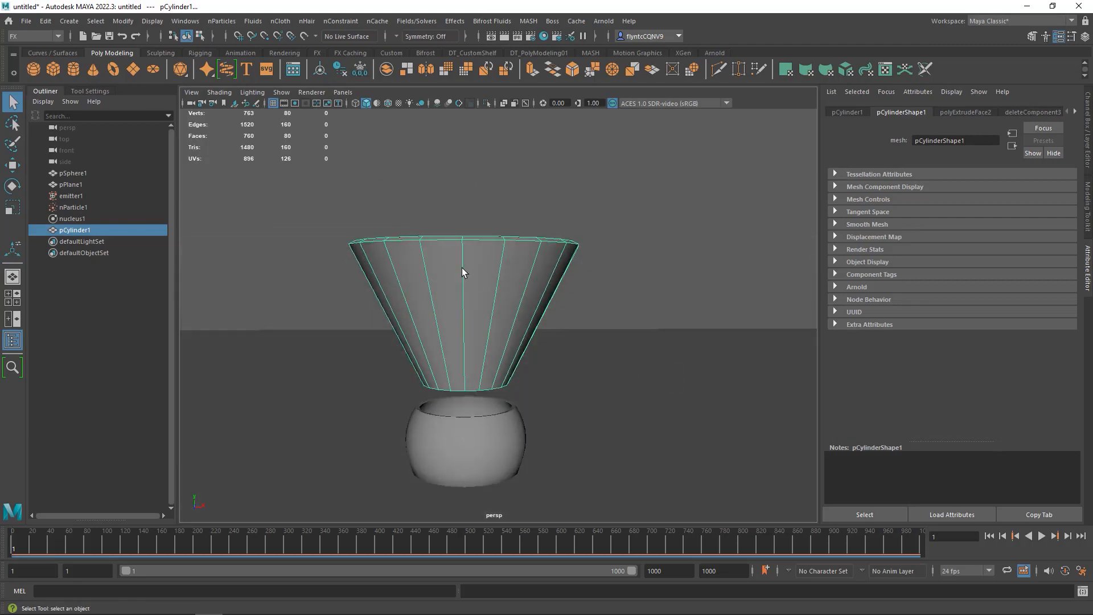
mouse_move(468, 451)
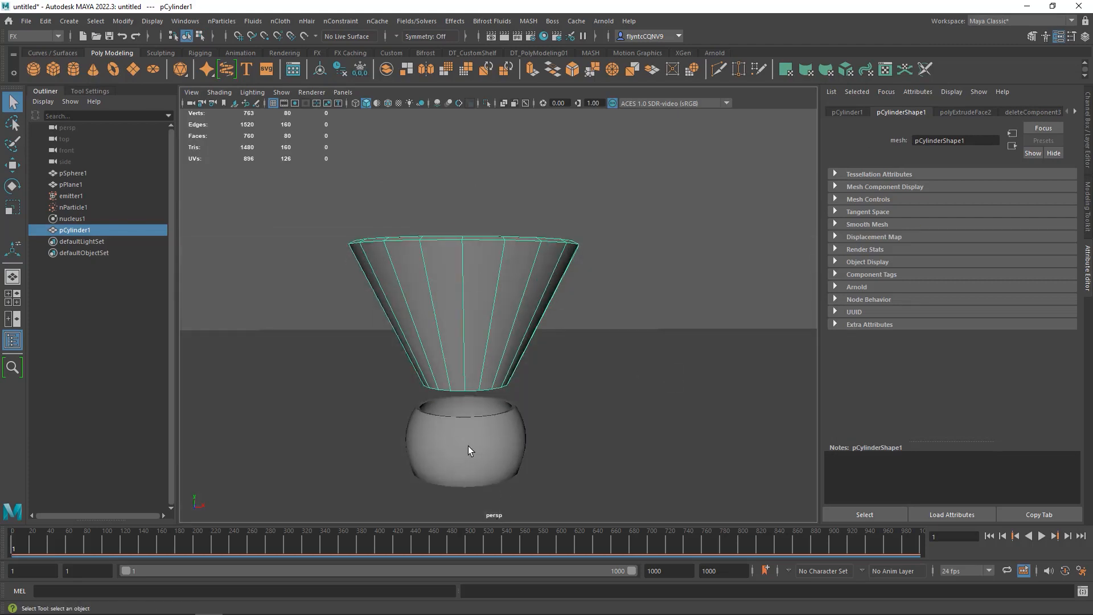
- Make the selected funnel and bowl passive colliders via nCloth, creating nRigid1 and nRigid2
click(71, 173)
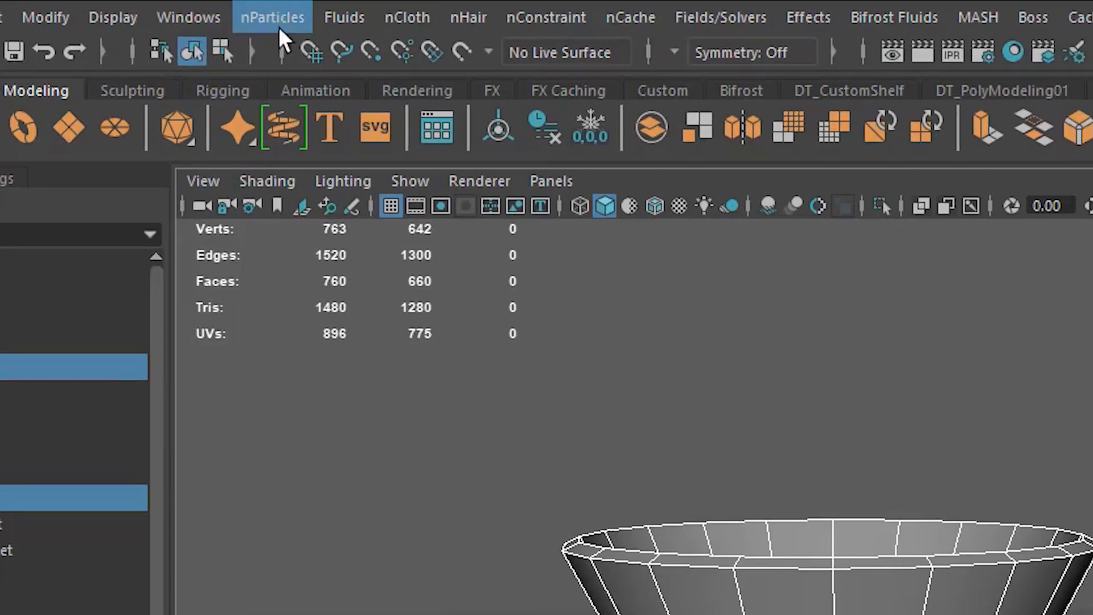
click(407, 17)
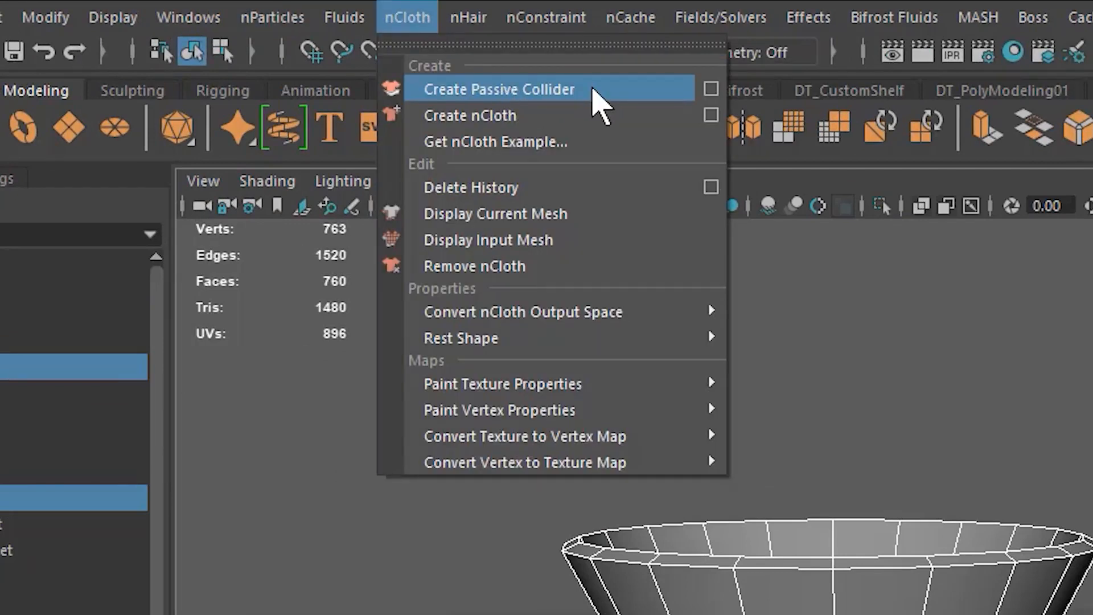
click(499, 89)
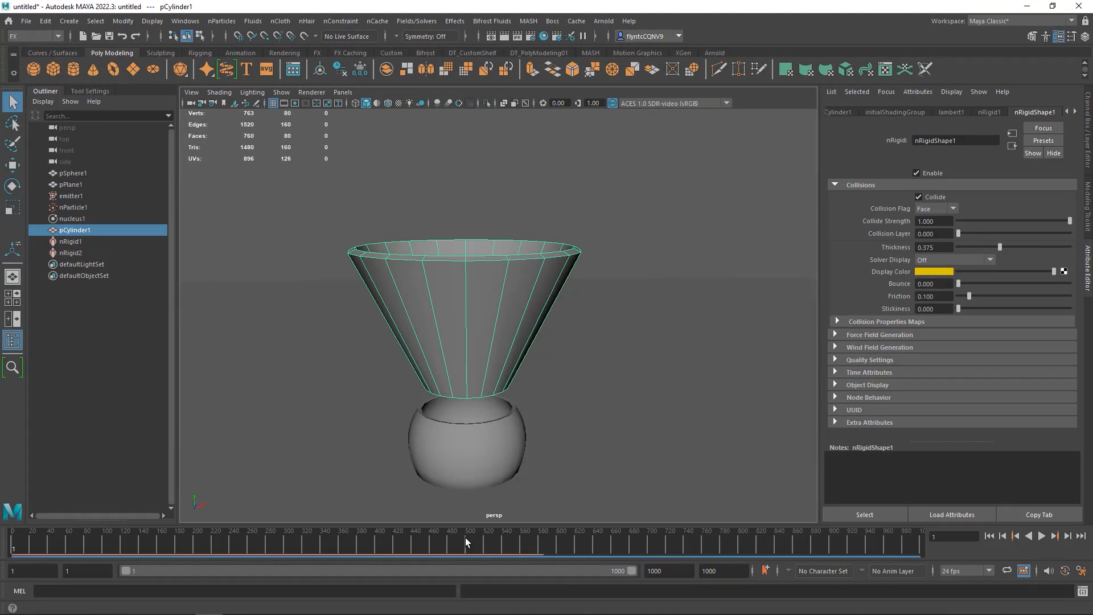
click(1043, 537)
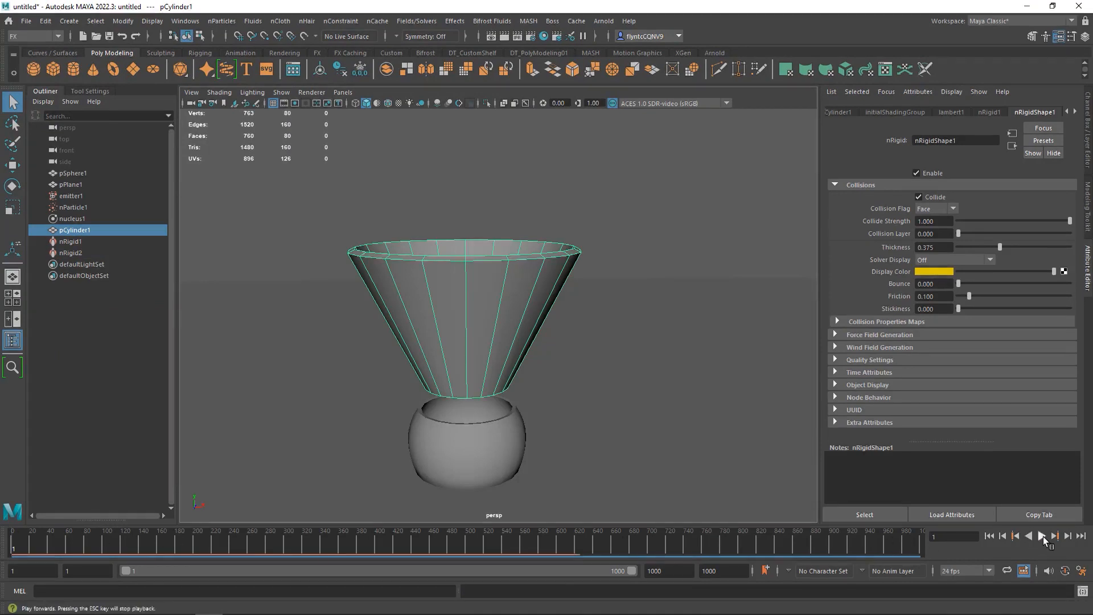
click(1042, 536)
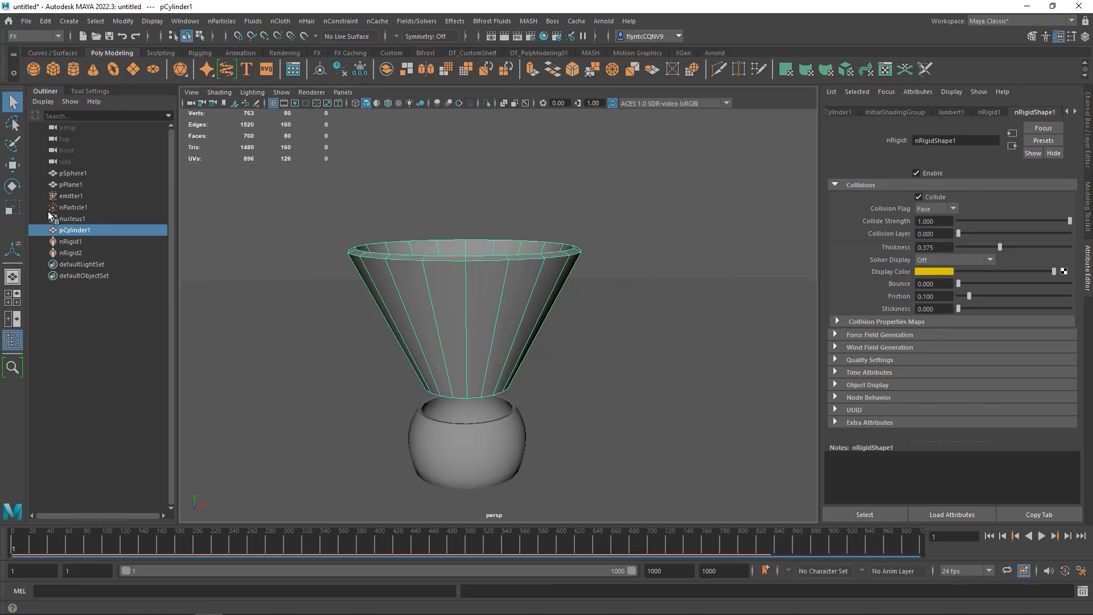
click(70, 196)
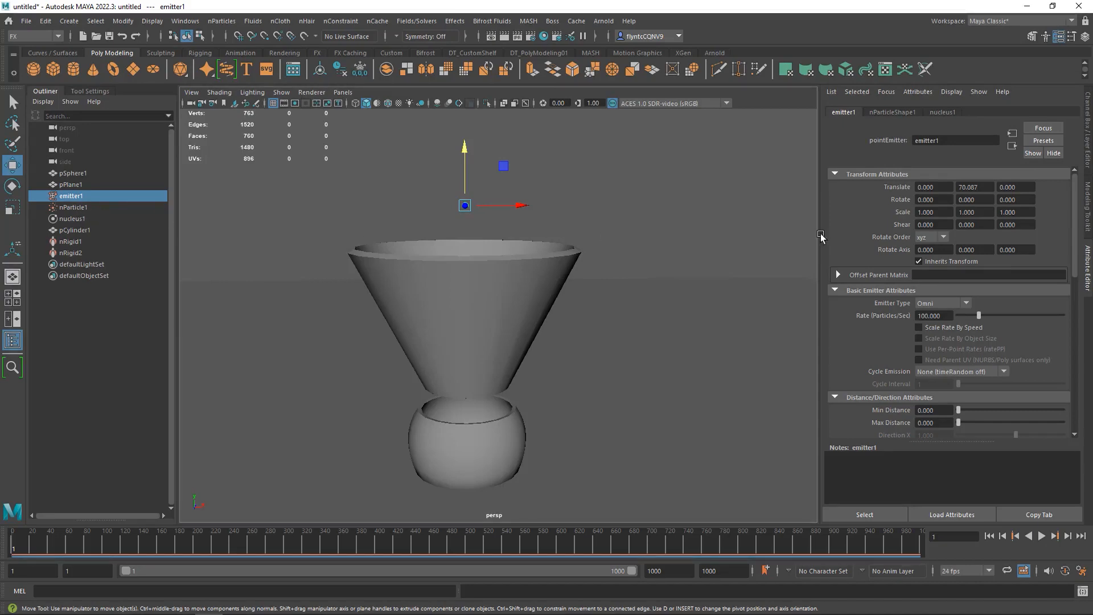
- Set emitter1's Rate (Particles/Sec) to 25 and play the simulation
click(893, 111)
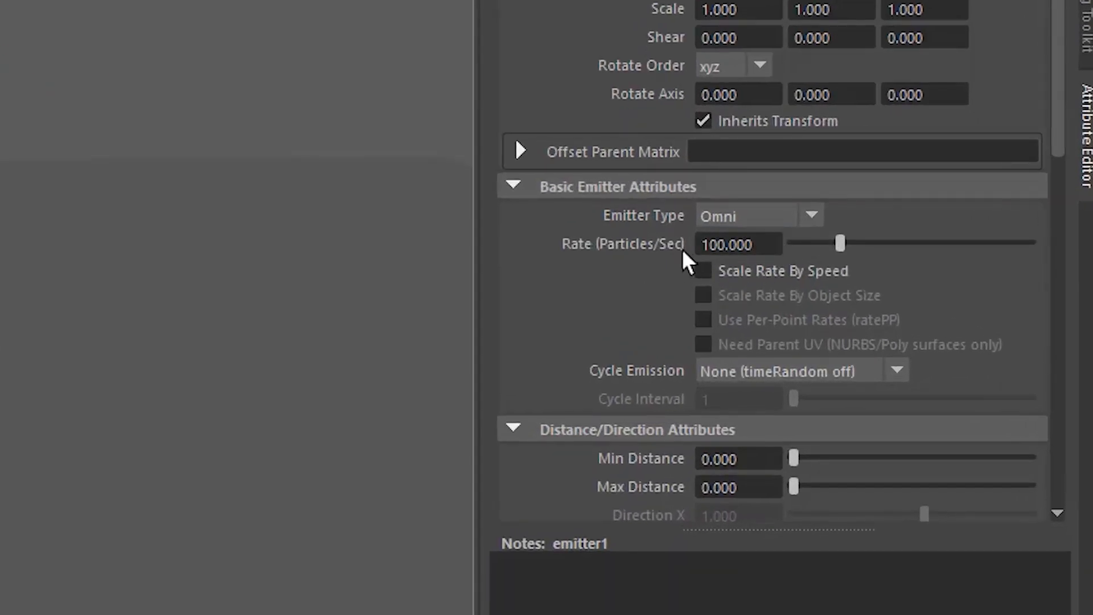
mouse_move(778, 265)
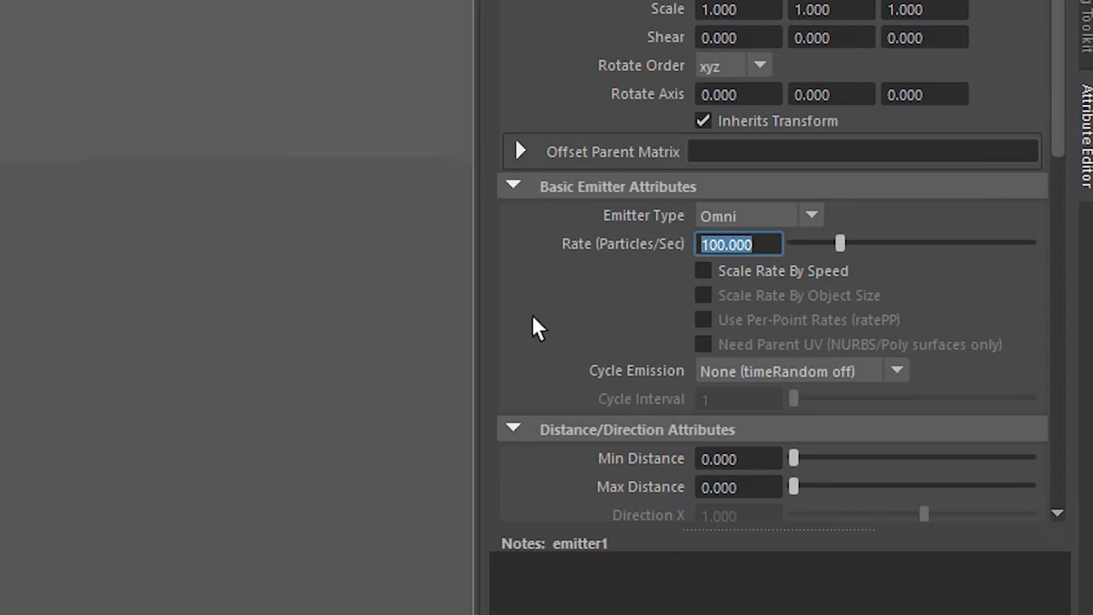
text(25.000)
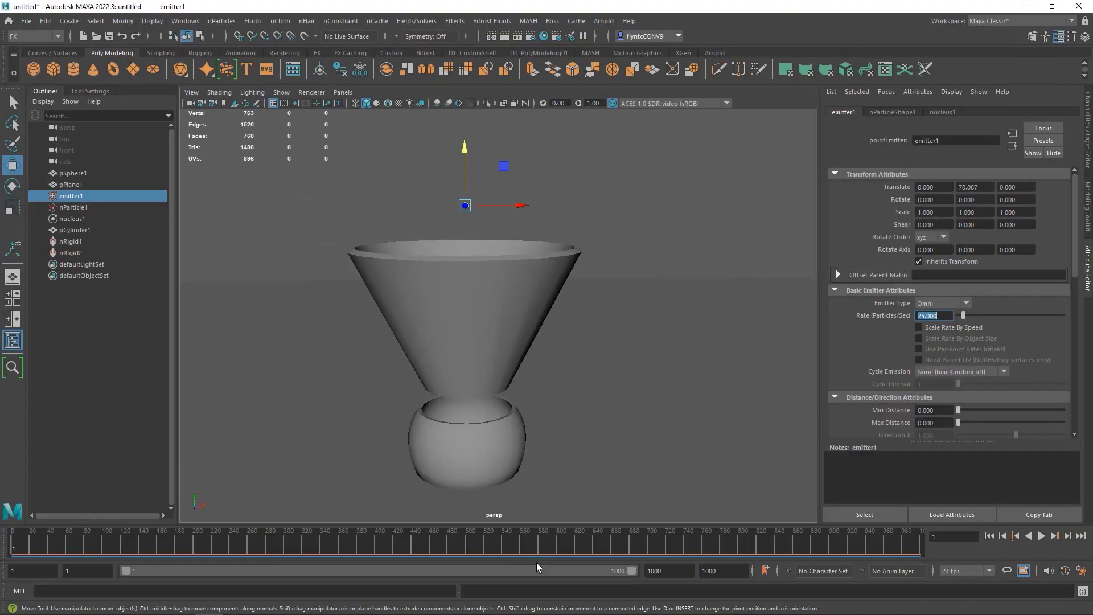
click(1041, 535)
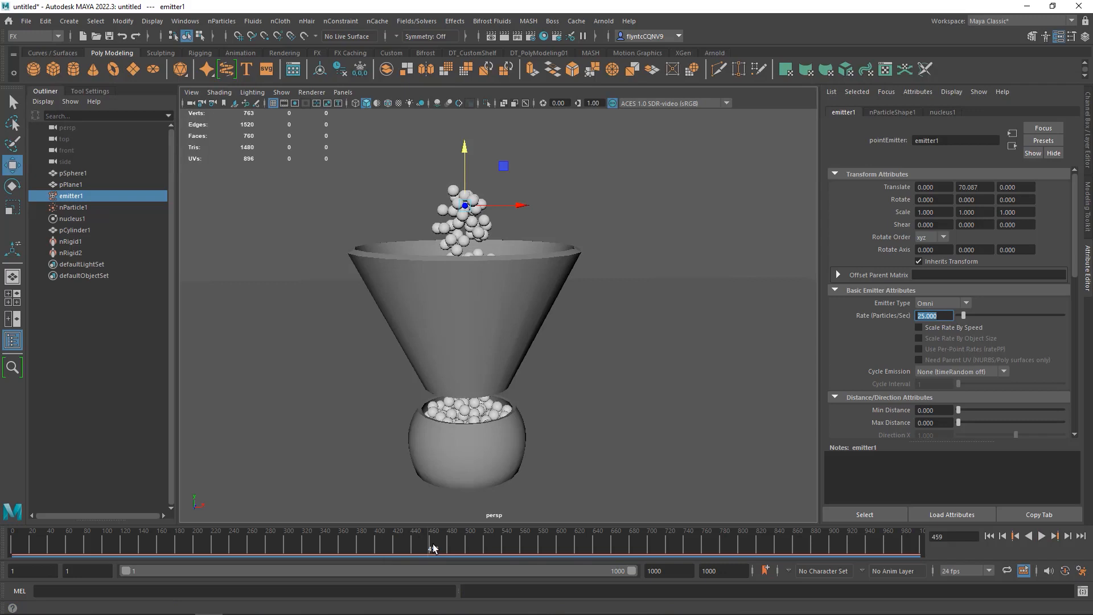
click(1042, 535)
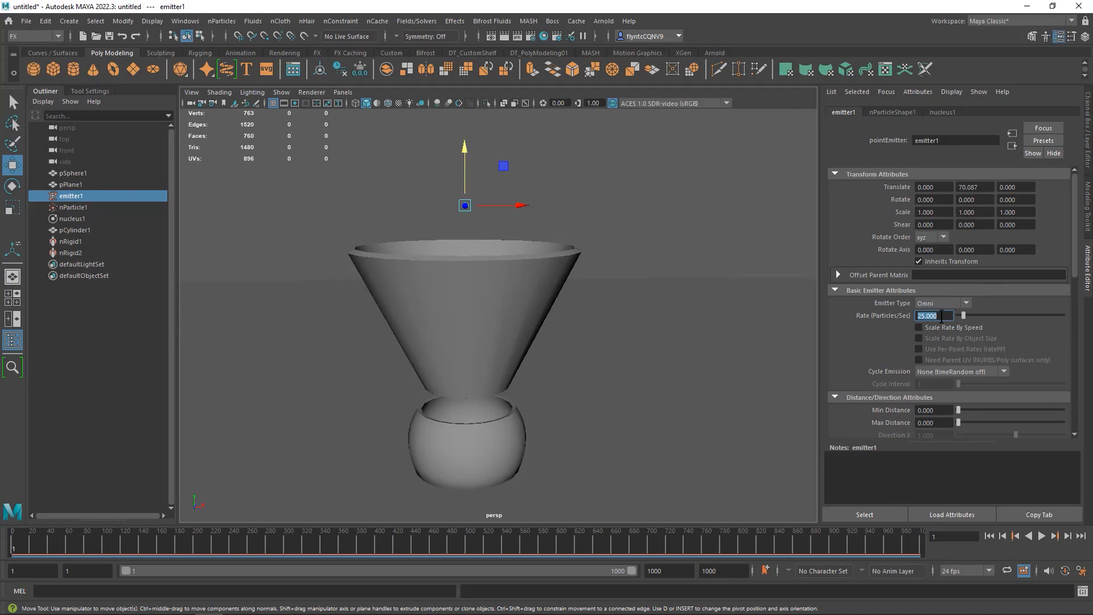
mouse_move(454, 548)
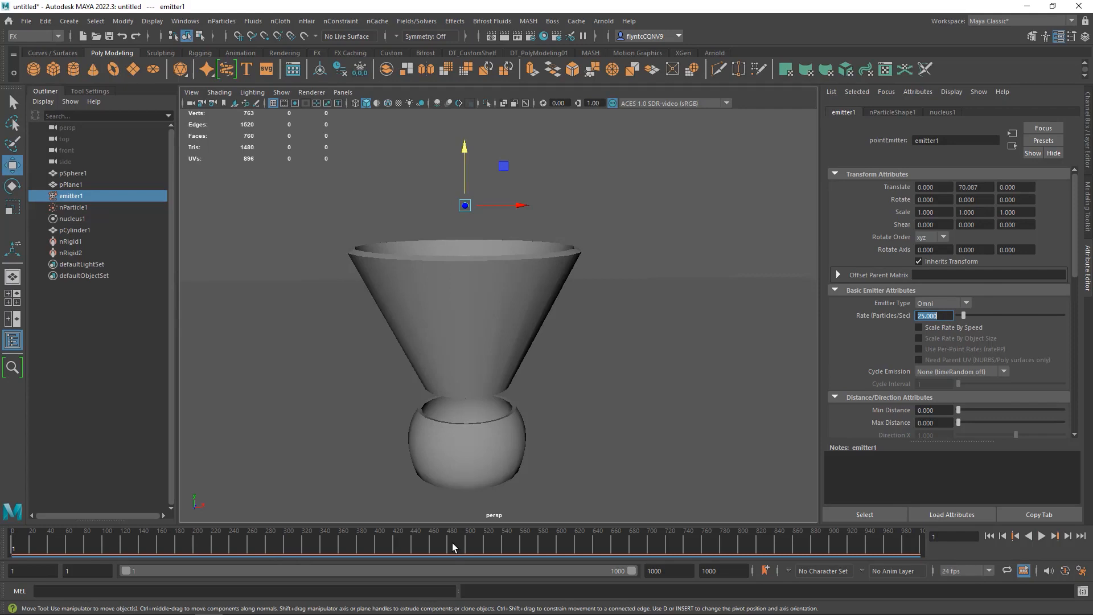
mouse_move(473, 423)
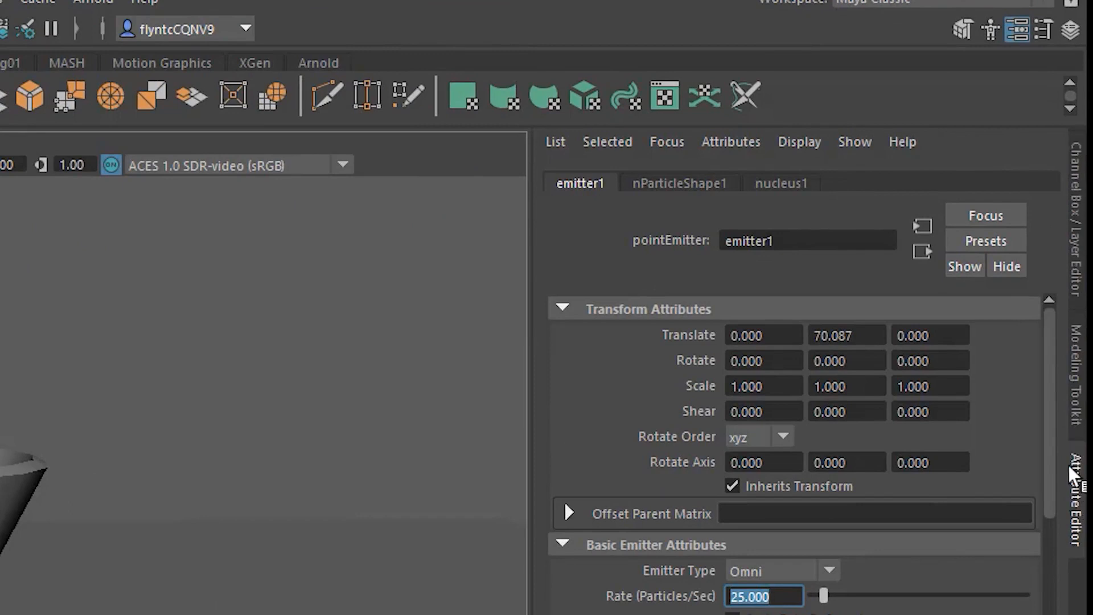
- Key the emitter's Rate channel at 25 from the Channel Box
click(1070, 30)
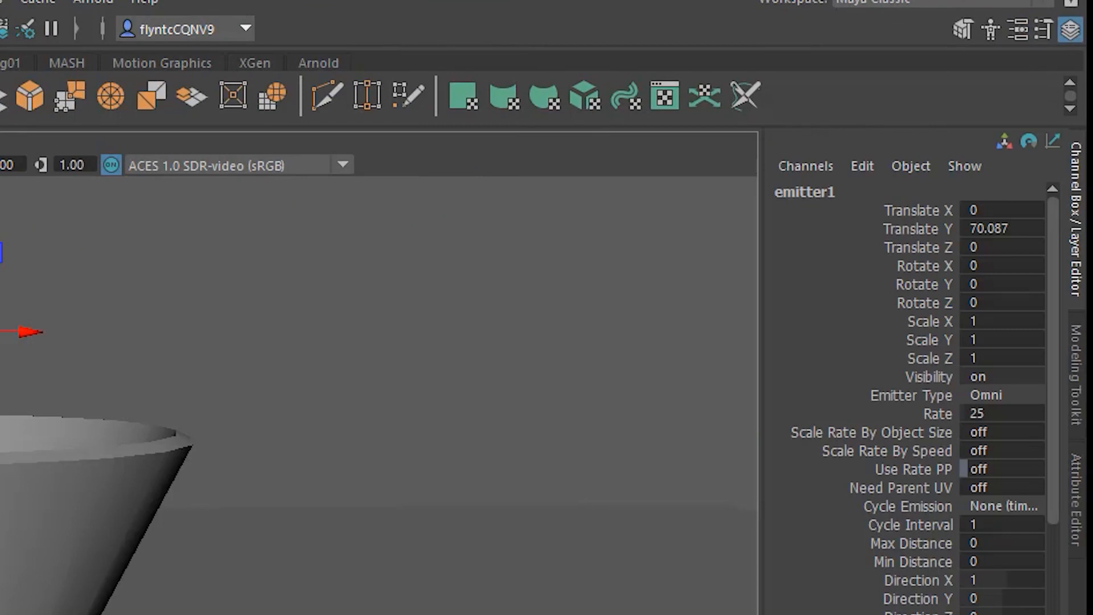
mouse_move(955, 418)
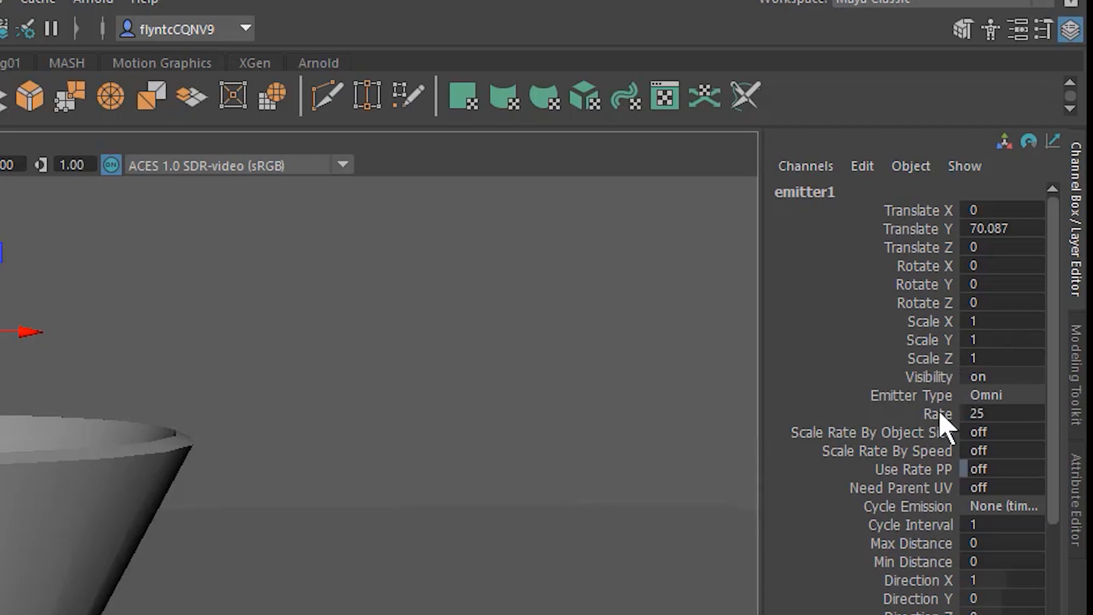
mouse_move(945, 424)
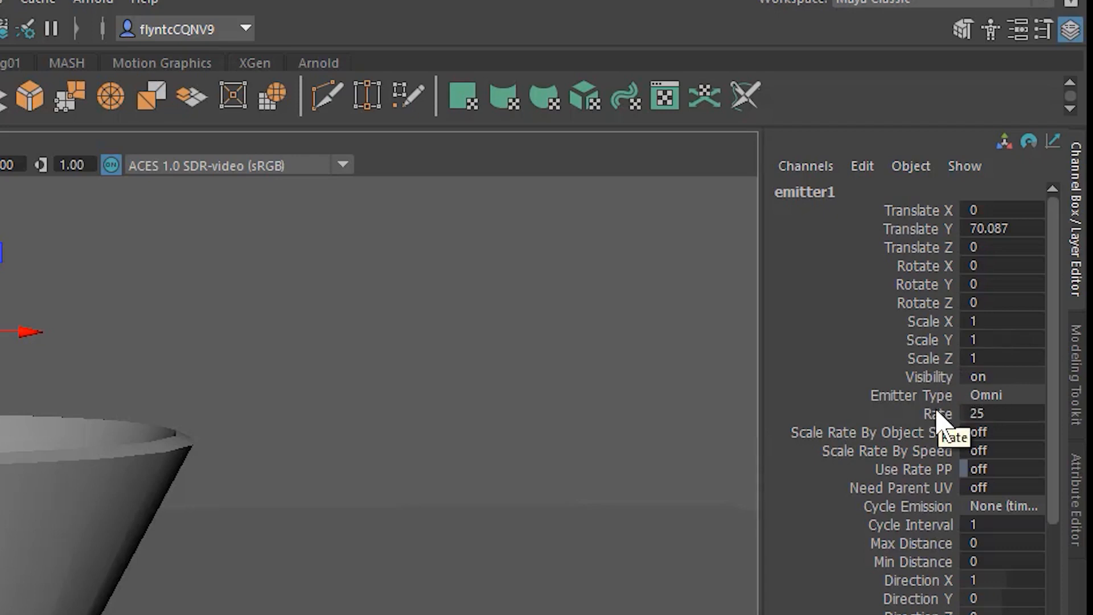
mouse_move(945, 429)
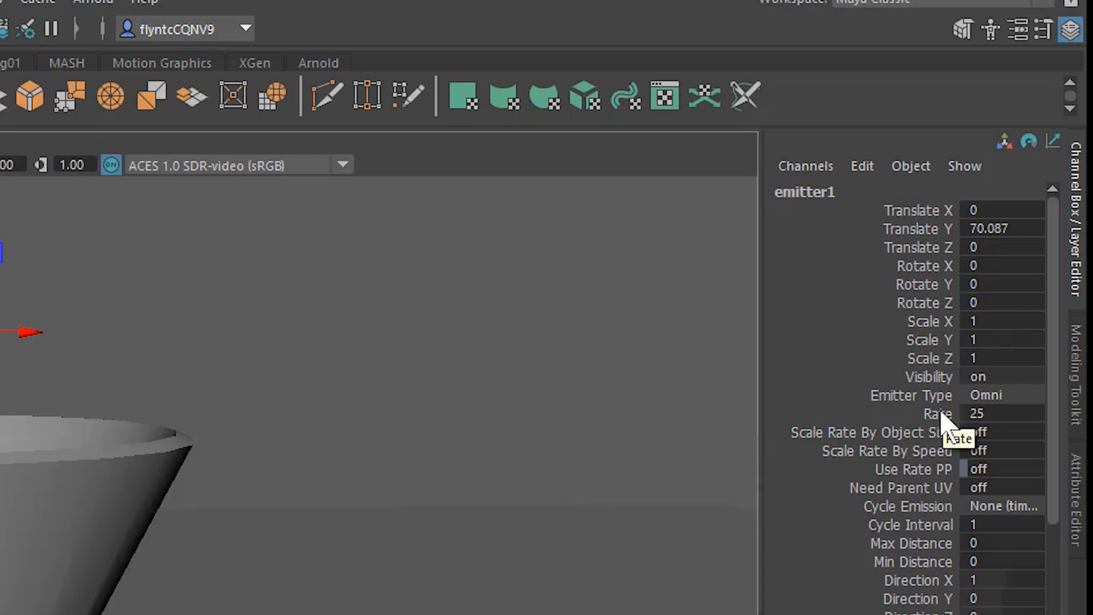
right_click(942, 412)
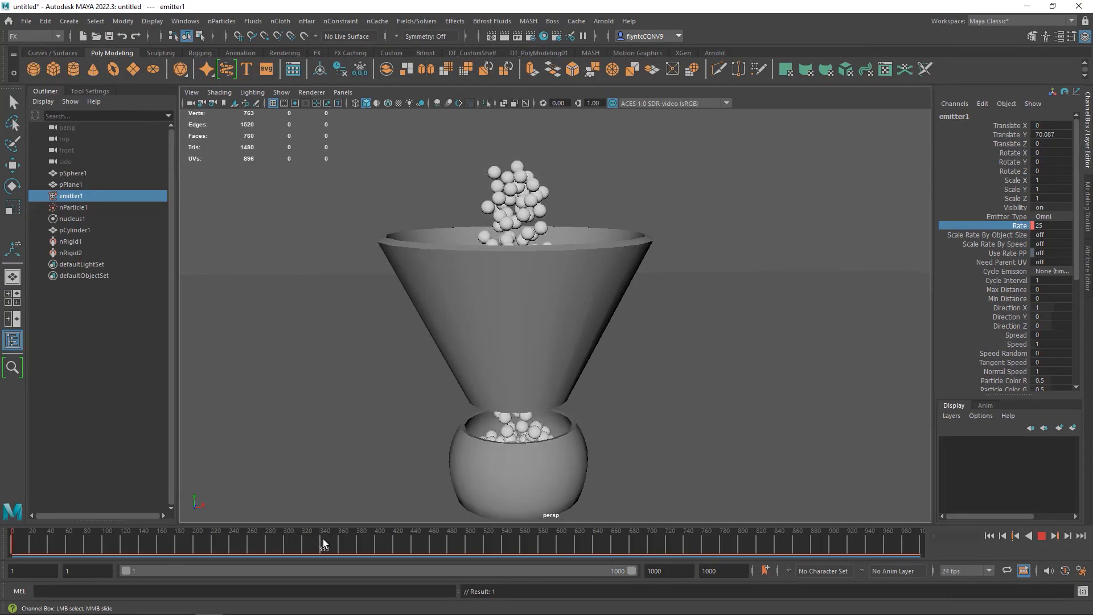
- At frame 400, key the emitter Rate to 0, then rewind to frame 1
drag(322, 545, 443, 545)
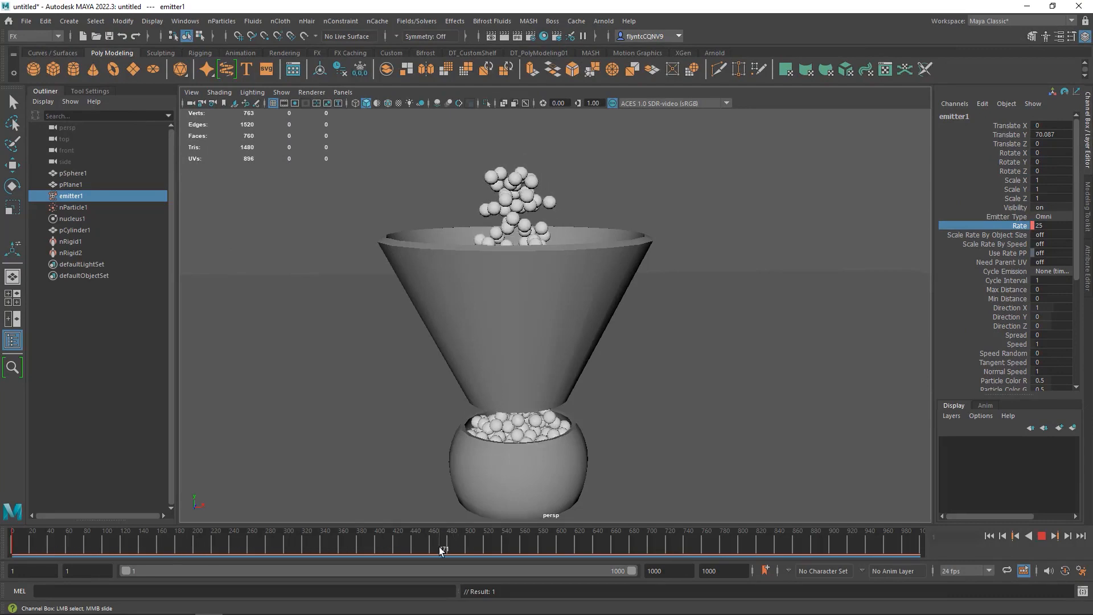
drag(443, 547, 383, 548)
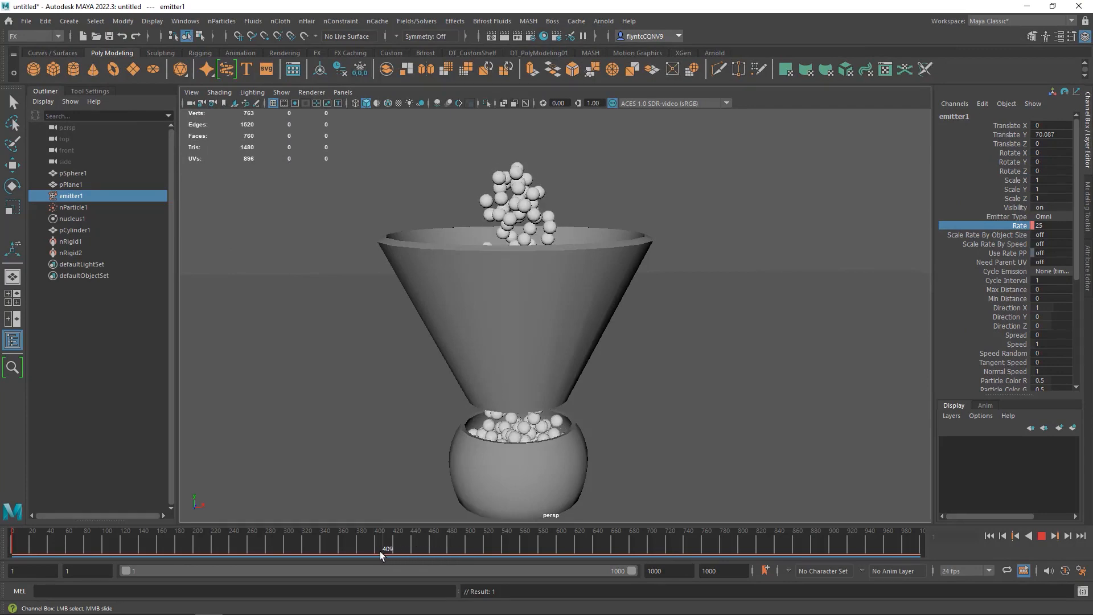
drag(387, 548, 381, 547)
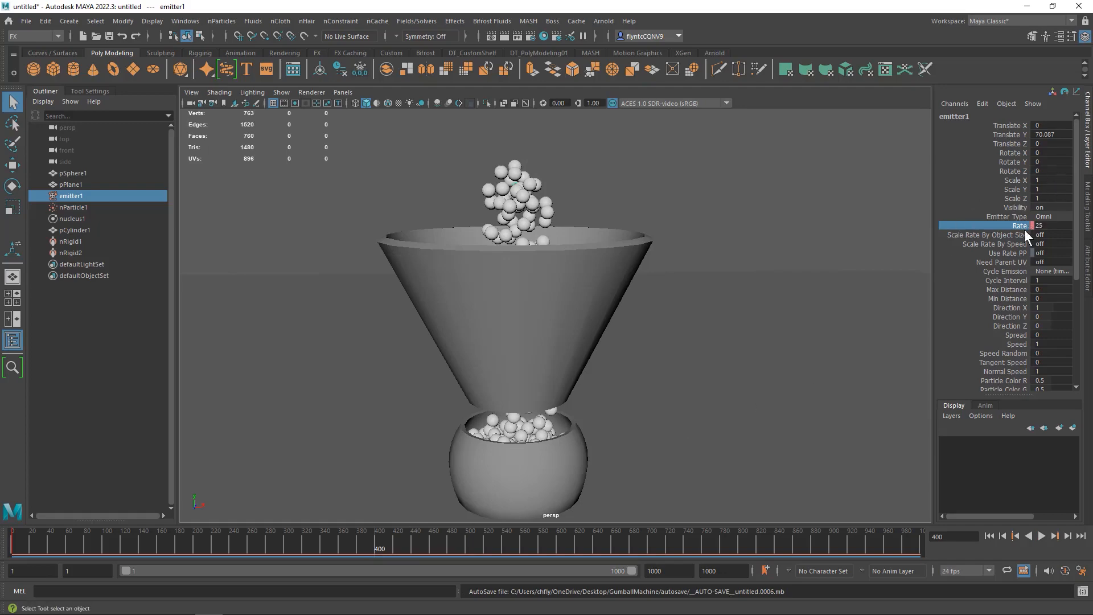
click(1048, 226)
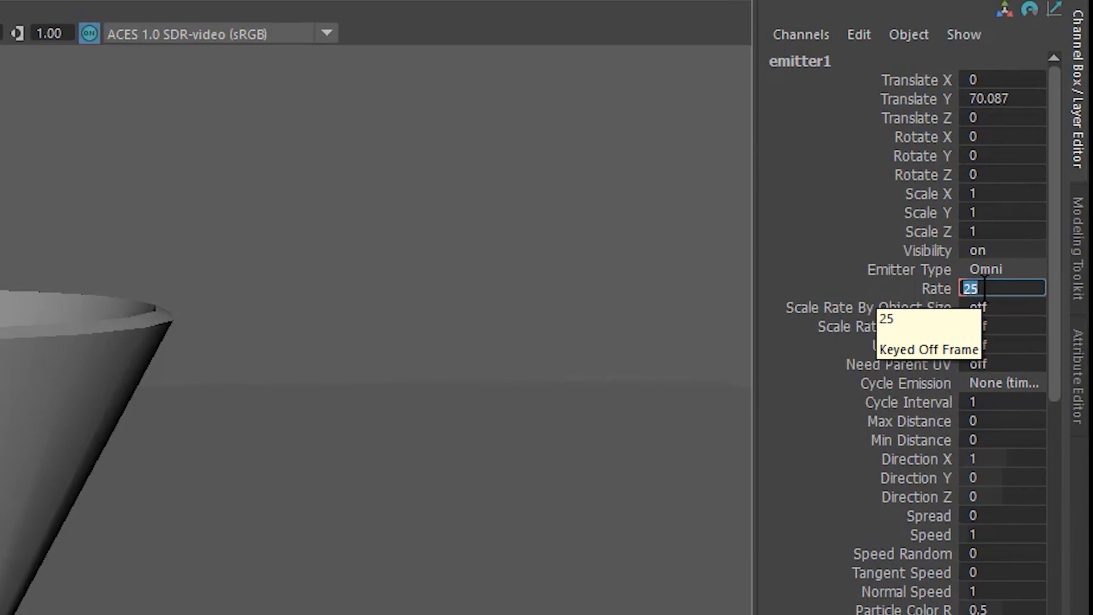
text(0)
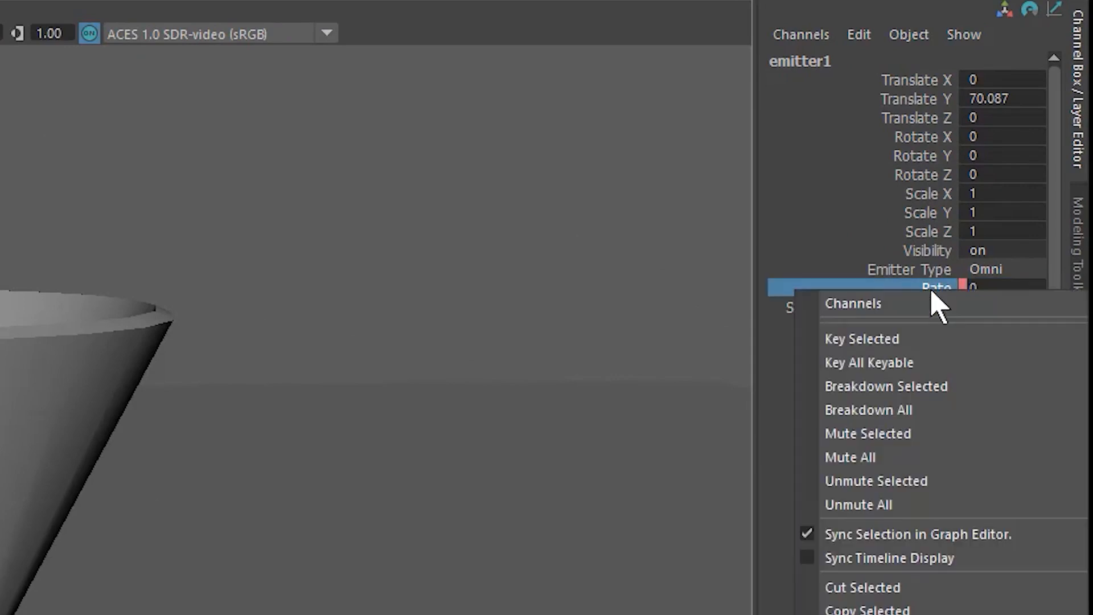
click(934, 288)
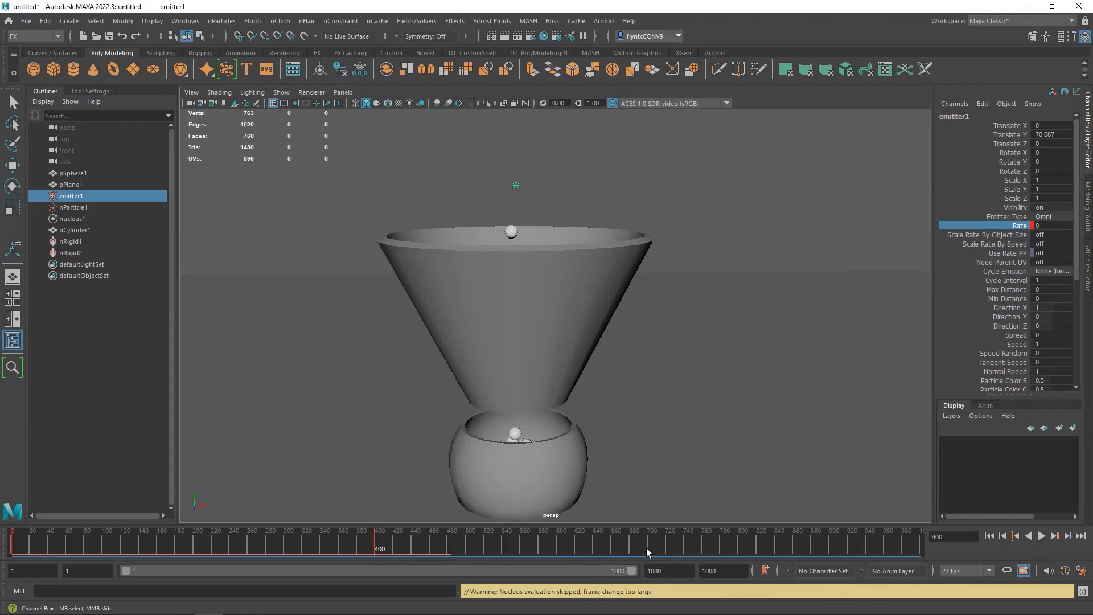
click(1040, 535)
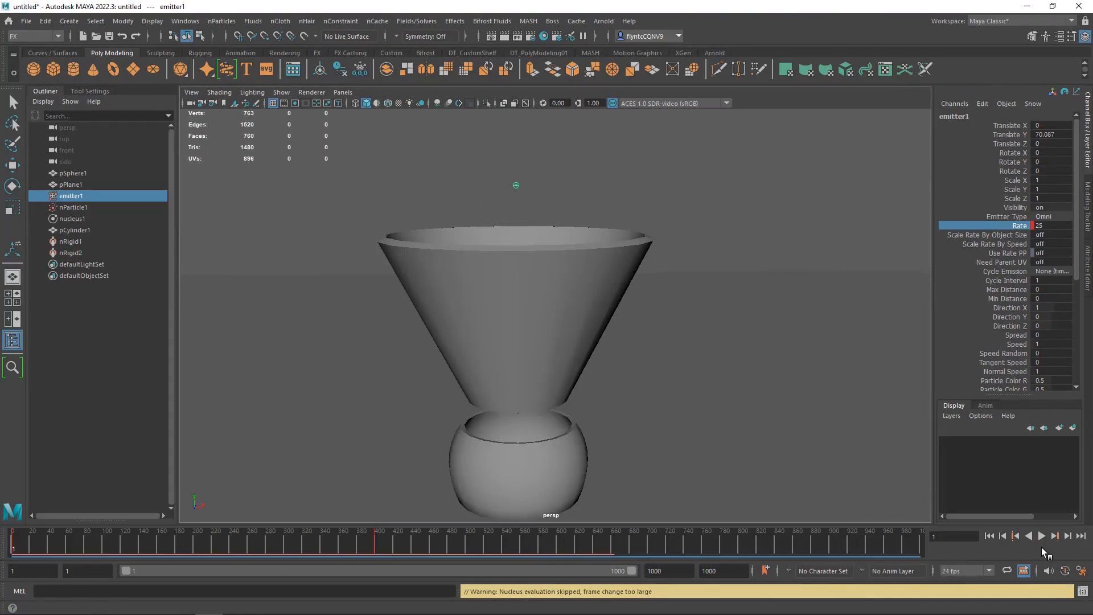
- Play the simulation forward past frame 500 to confirm emission has stopped
click(1040, 535)
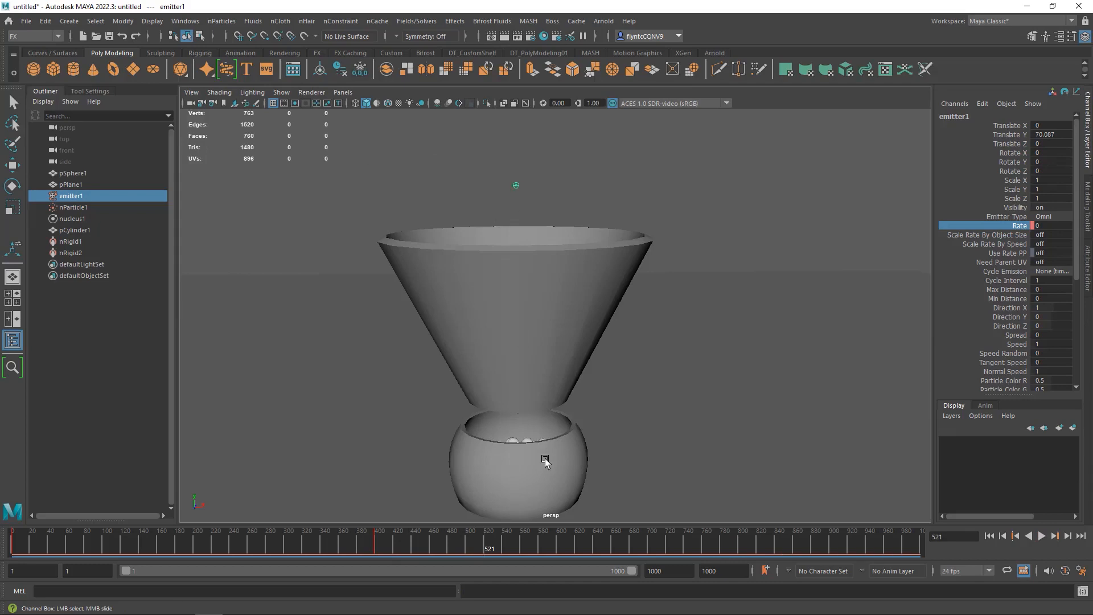
mouse_move(401, 535)
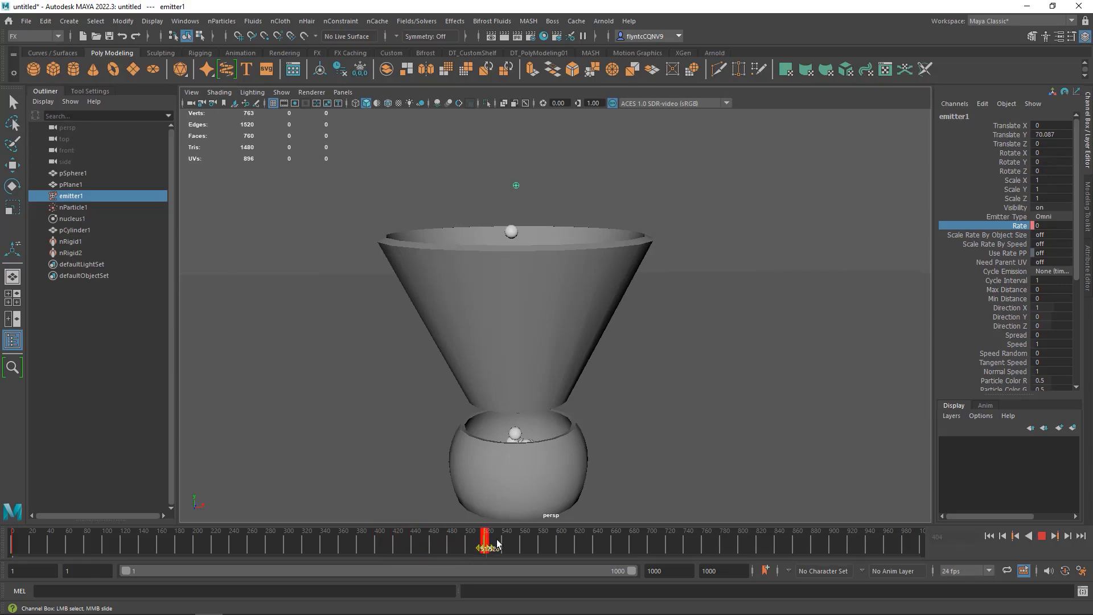
- Scrub the time slider through frames after 400 to check the filled bowl
drag(486, 537, 601, 536)
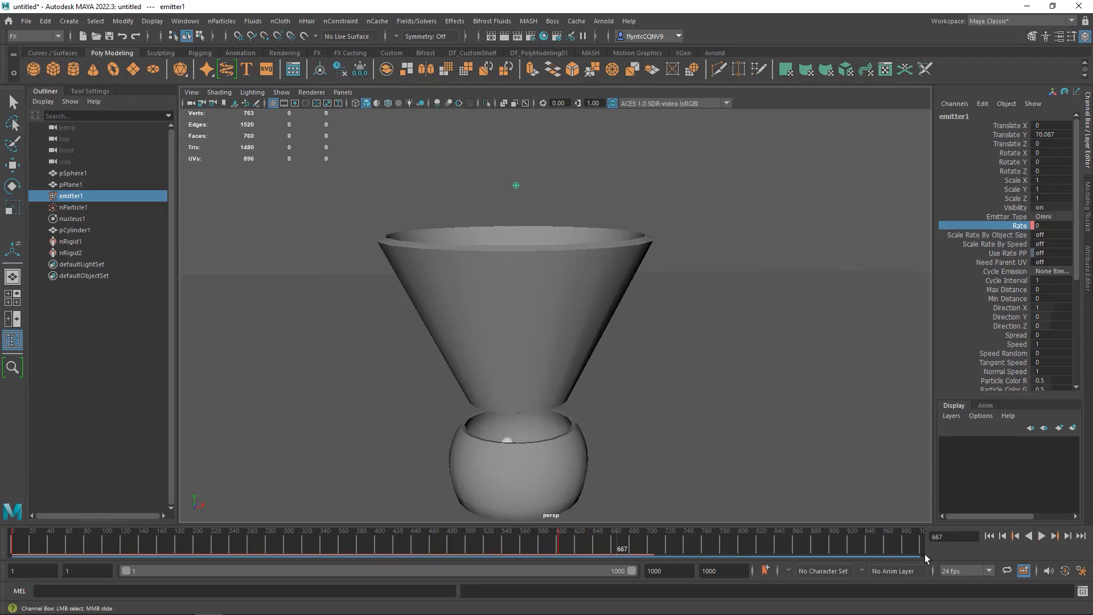
click(1042, 536)
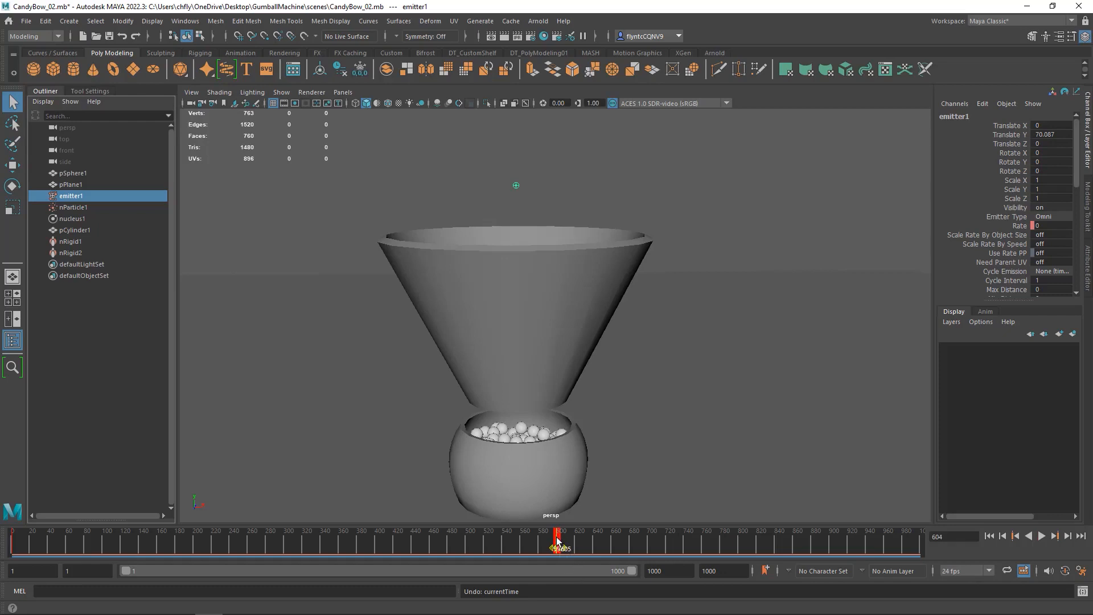
- Scrub through the filled-bowl frames near 600 and return to frame 1
click(1040, 535)
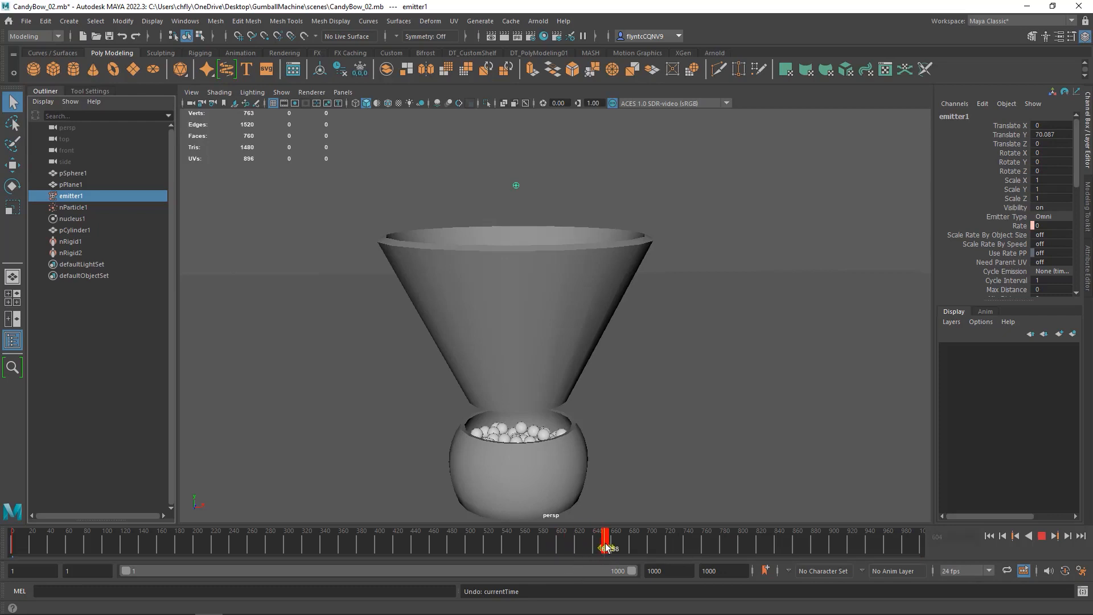
drag(605, 539, 648, 539)
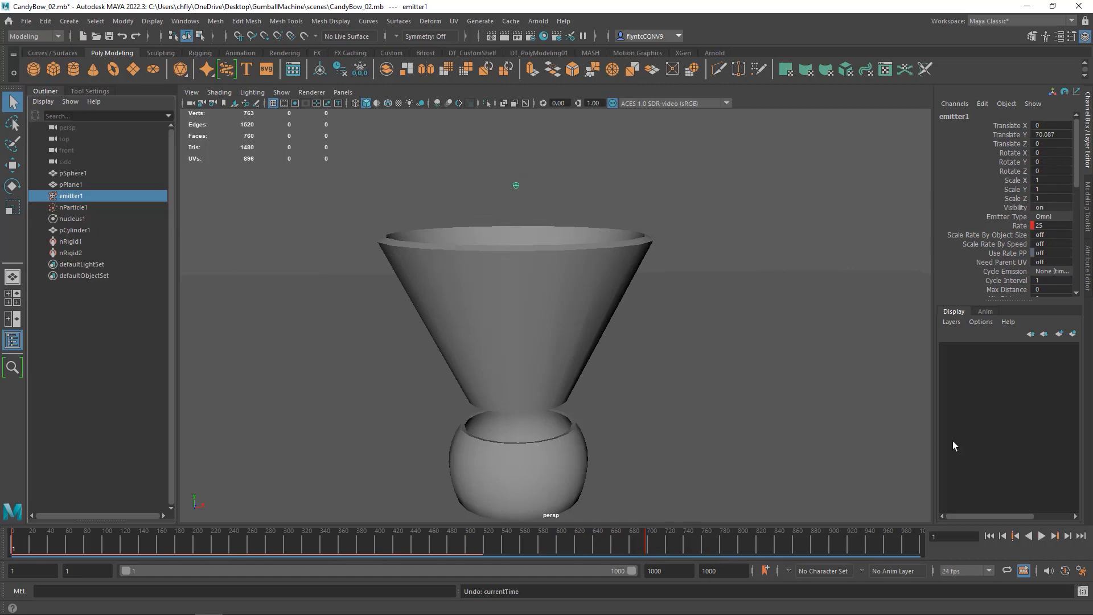
- Replay the gumball simulation to frame 799 and stop with the bowl filled
click(1042, 535)
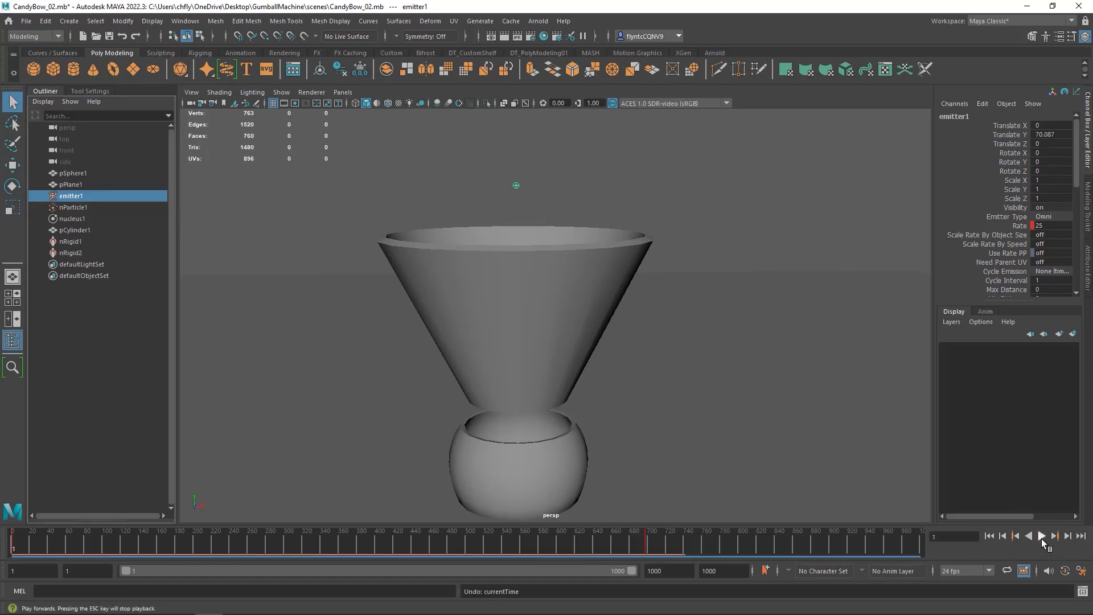
click(1042, 536)
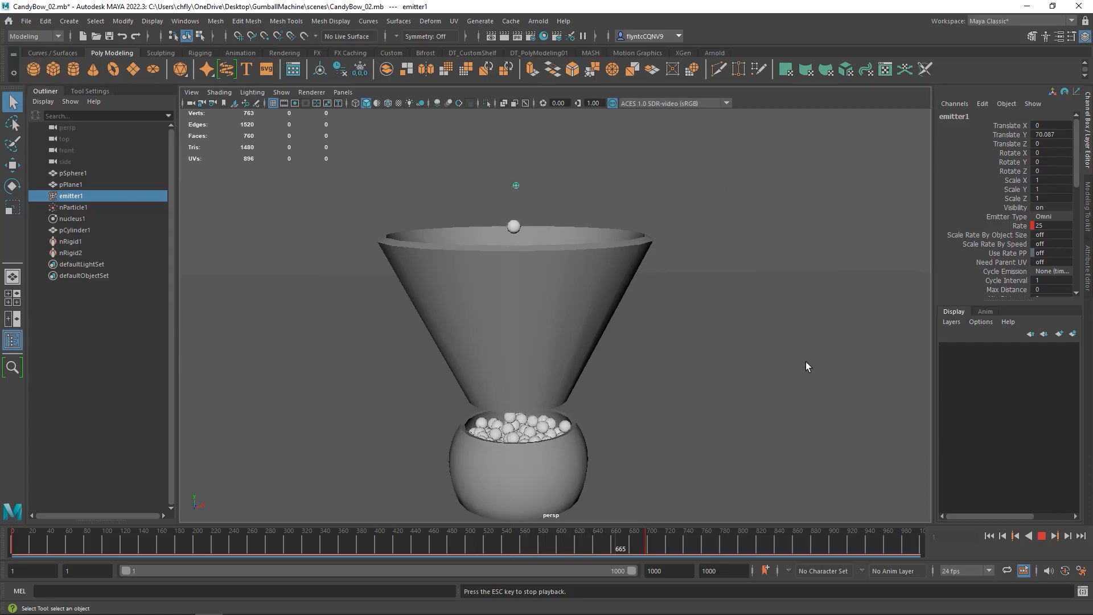
click(1042, 535)
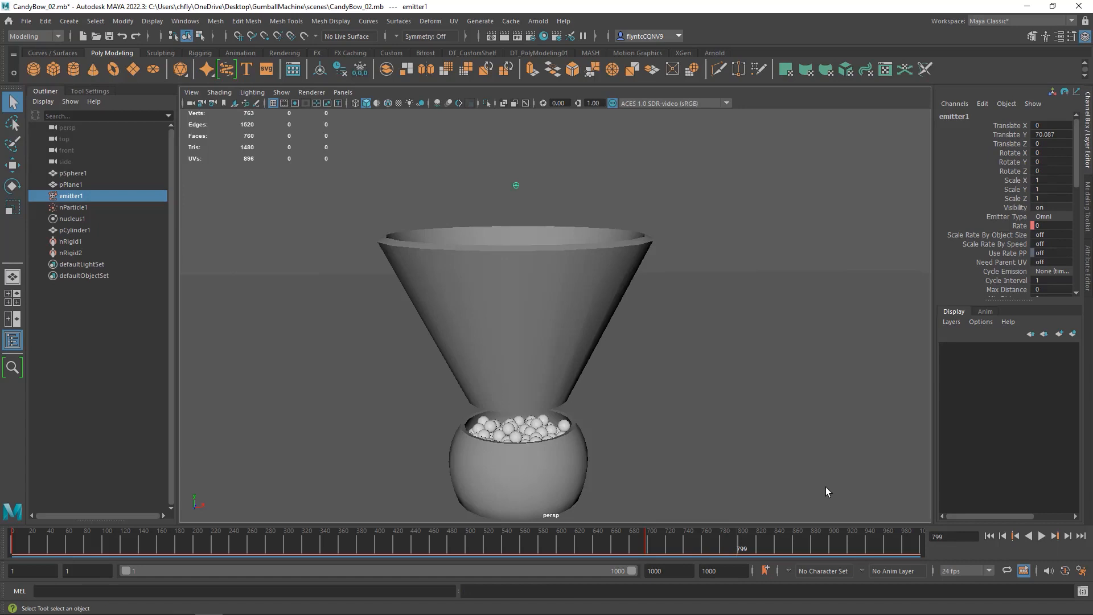
mouse_move(570, 340)
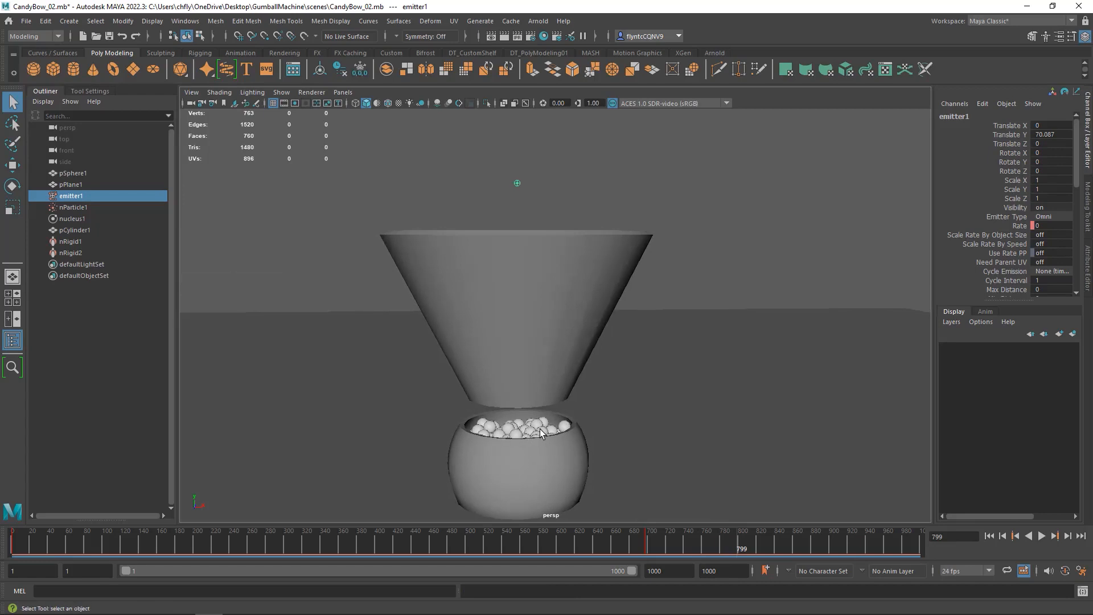
mouse_move(525, 475)
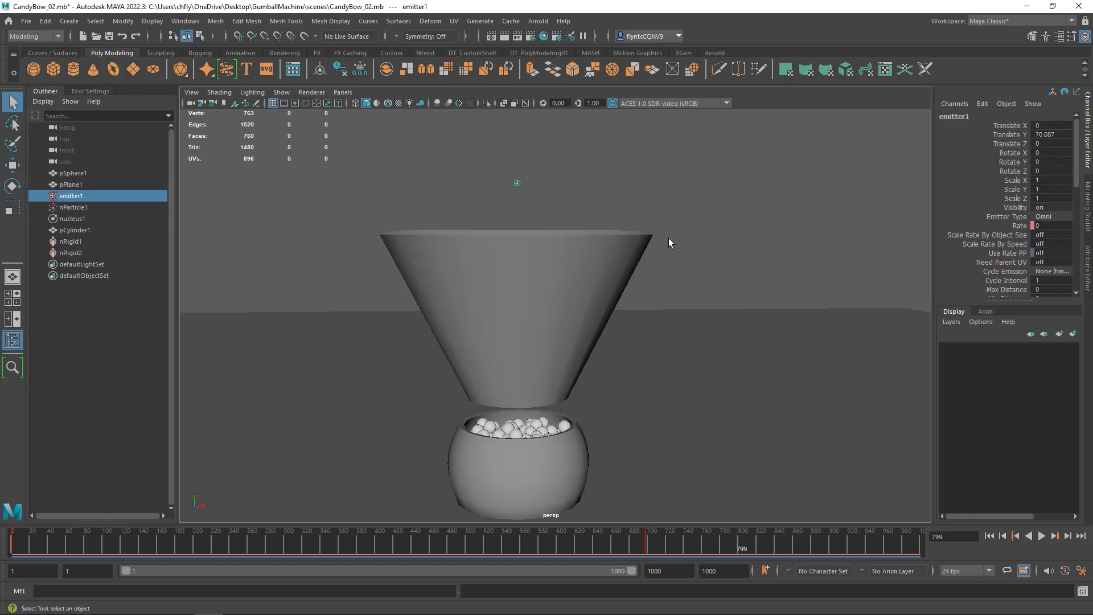
mouse_move(501, 274)
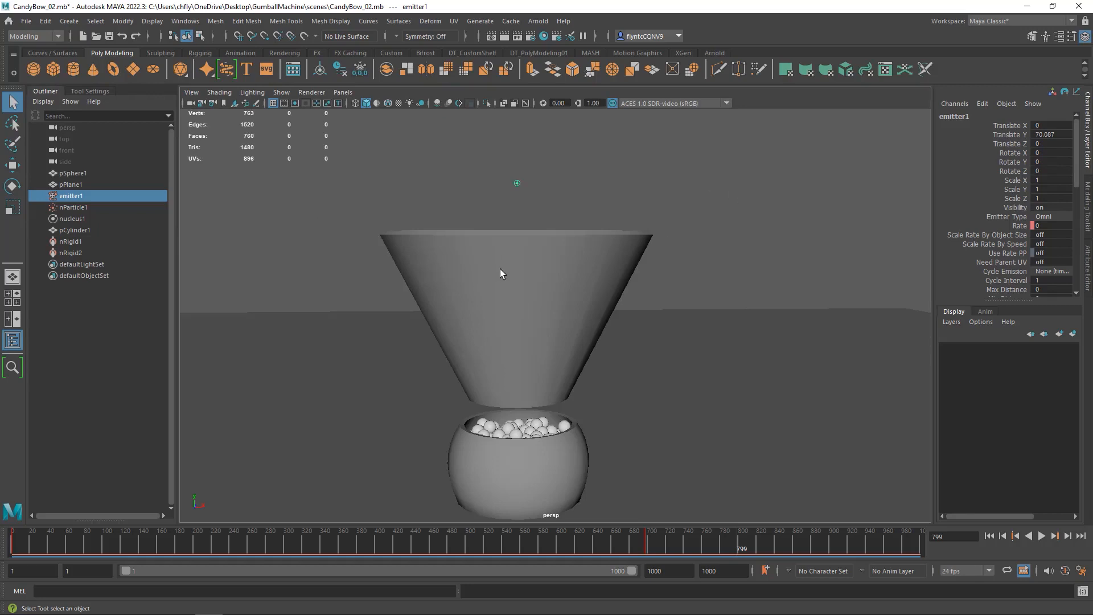